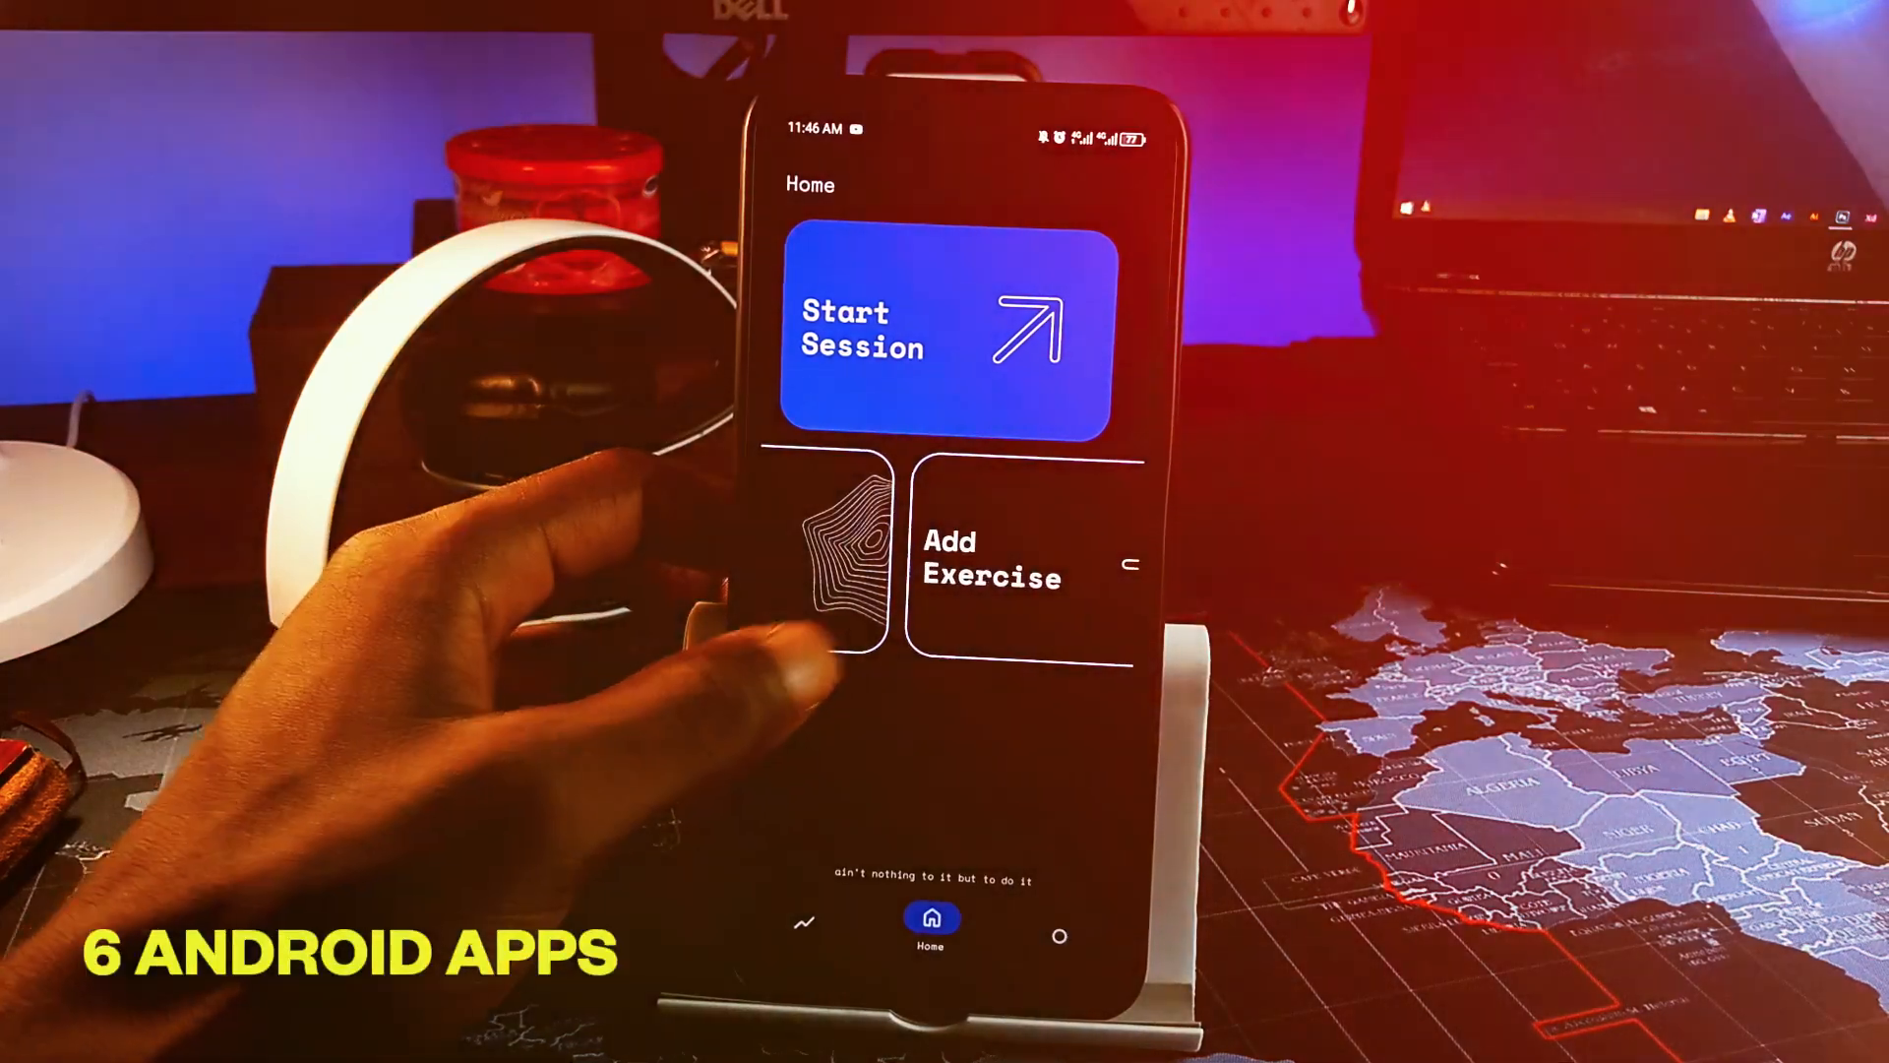
Browse Aves's Collection and Tags grids, then its Albums page with thumbnails and item counts
{"action": "left_click", "coordinate": [1058, 925]}
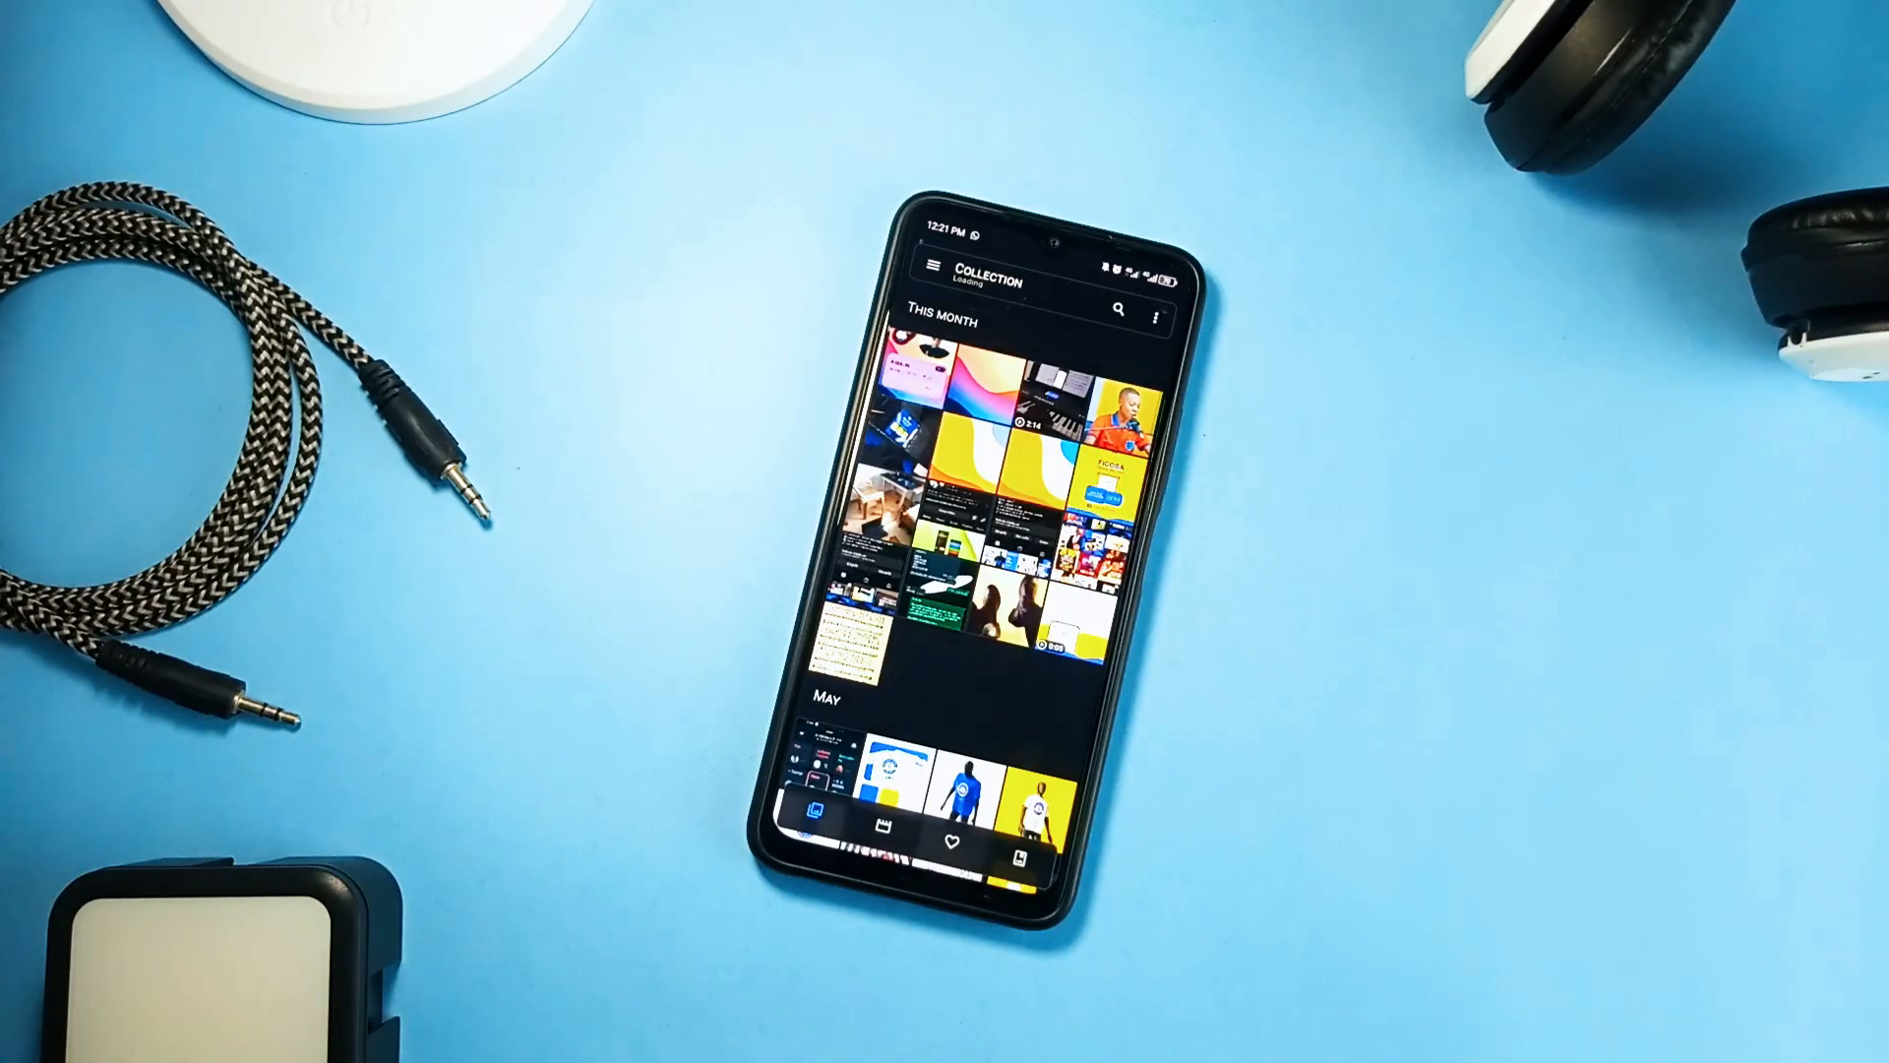
{"action": "scroll", "scroll_direction": "up", "scroll_amount": 3}
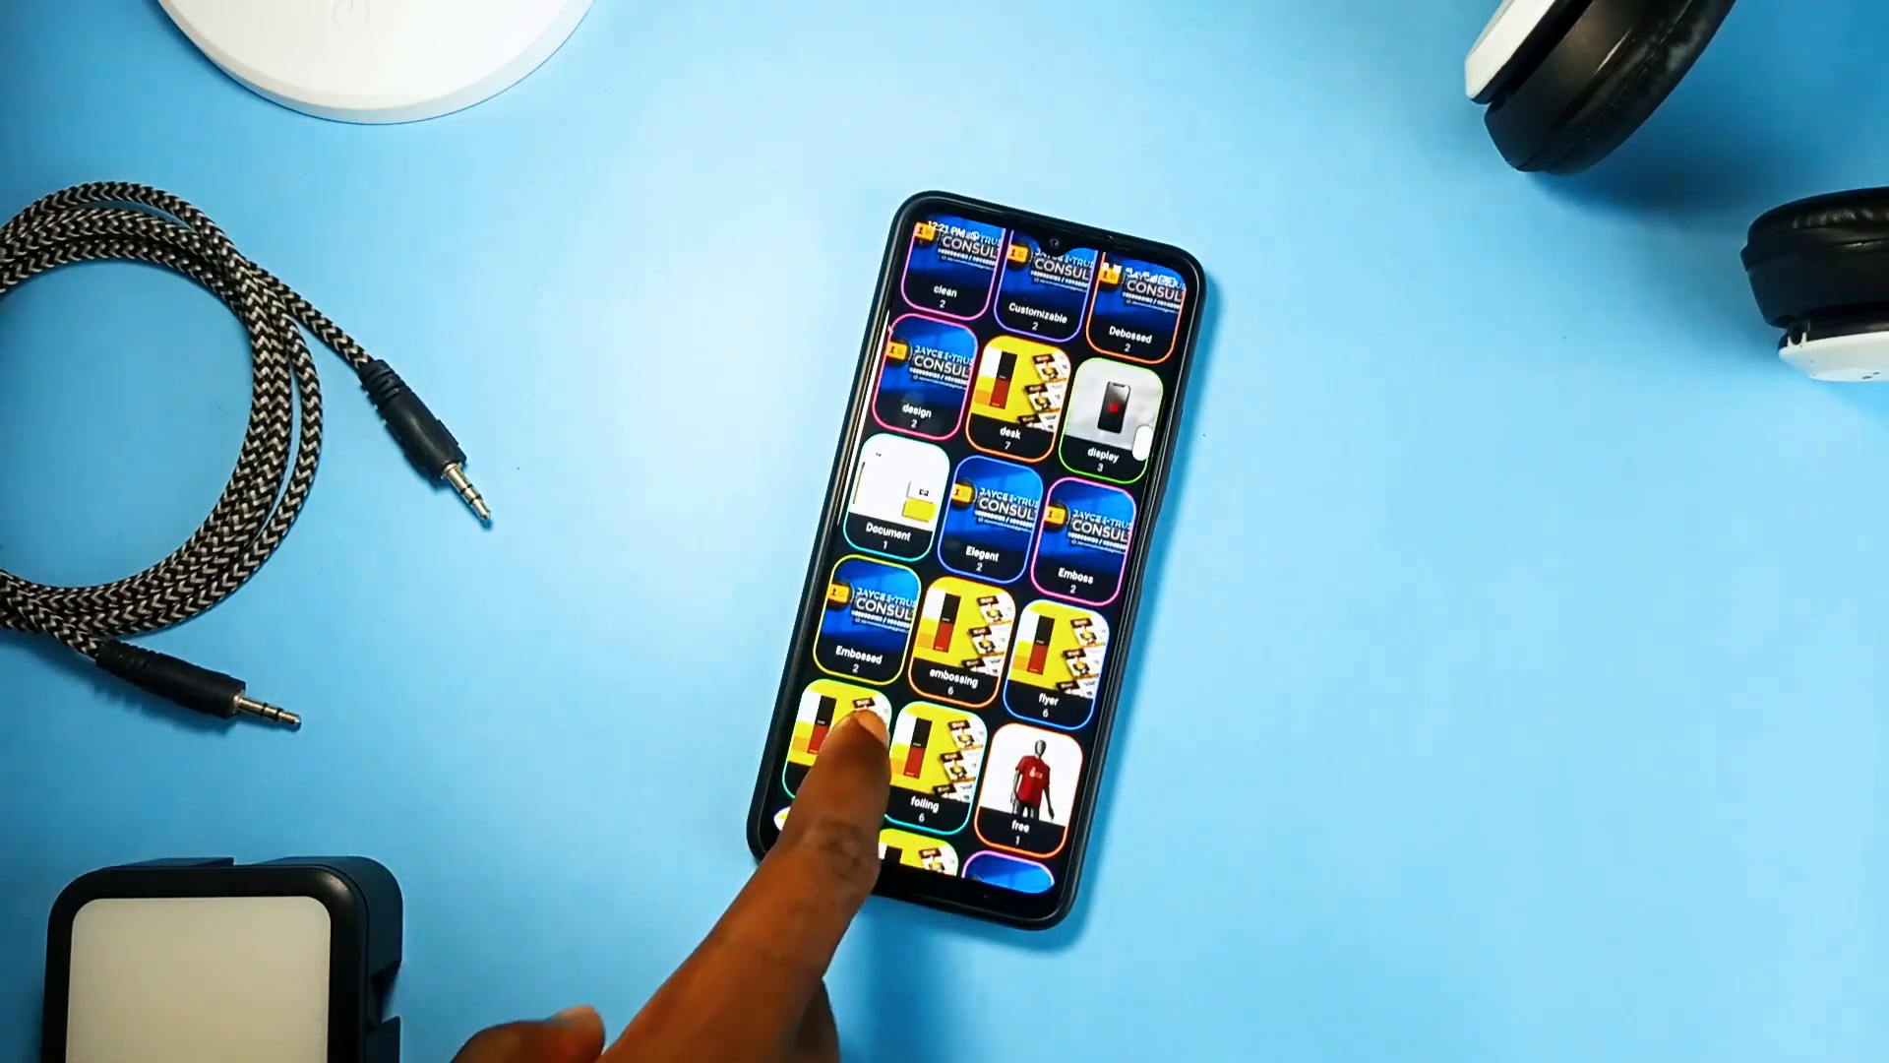
{"action": "scroll", "scroll_direction": "up", "scroll_amount": 3}
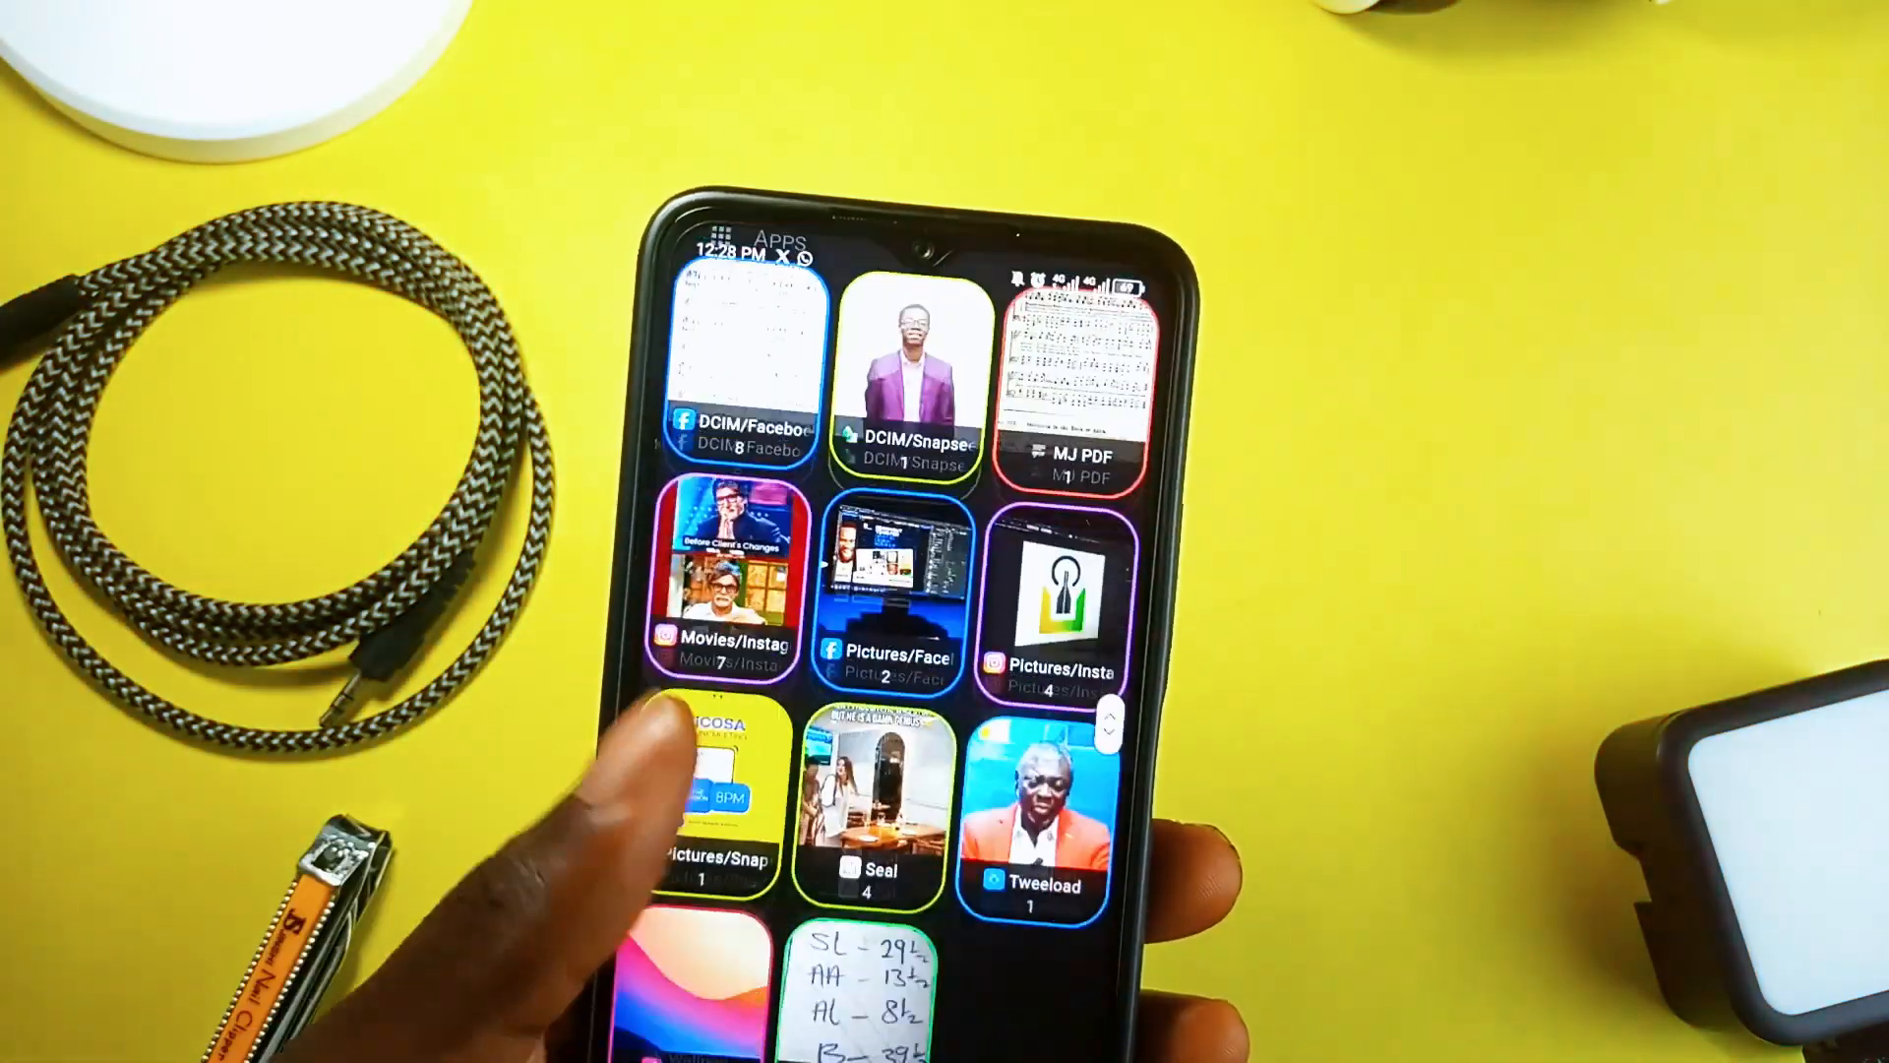
{"action": "scroll", "scroll_direction": "down", "scroll_amount": 3}
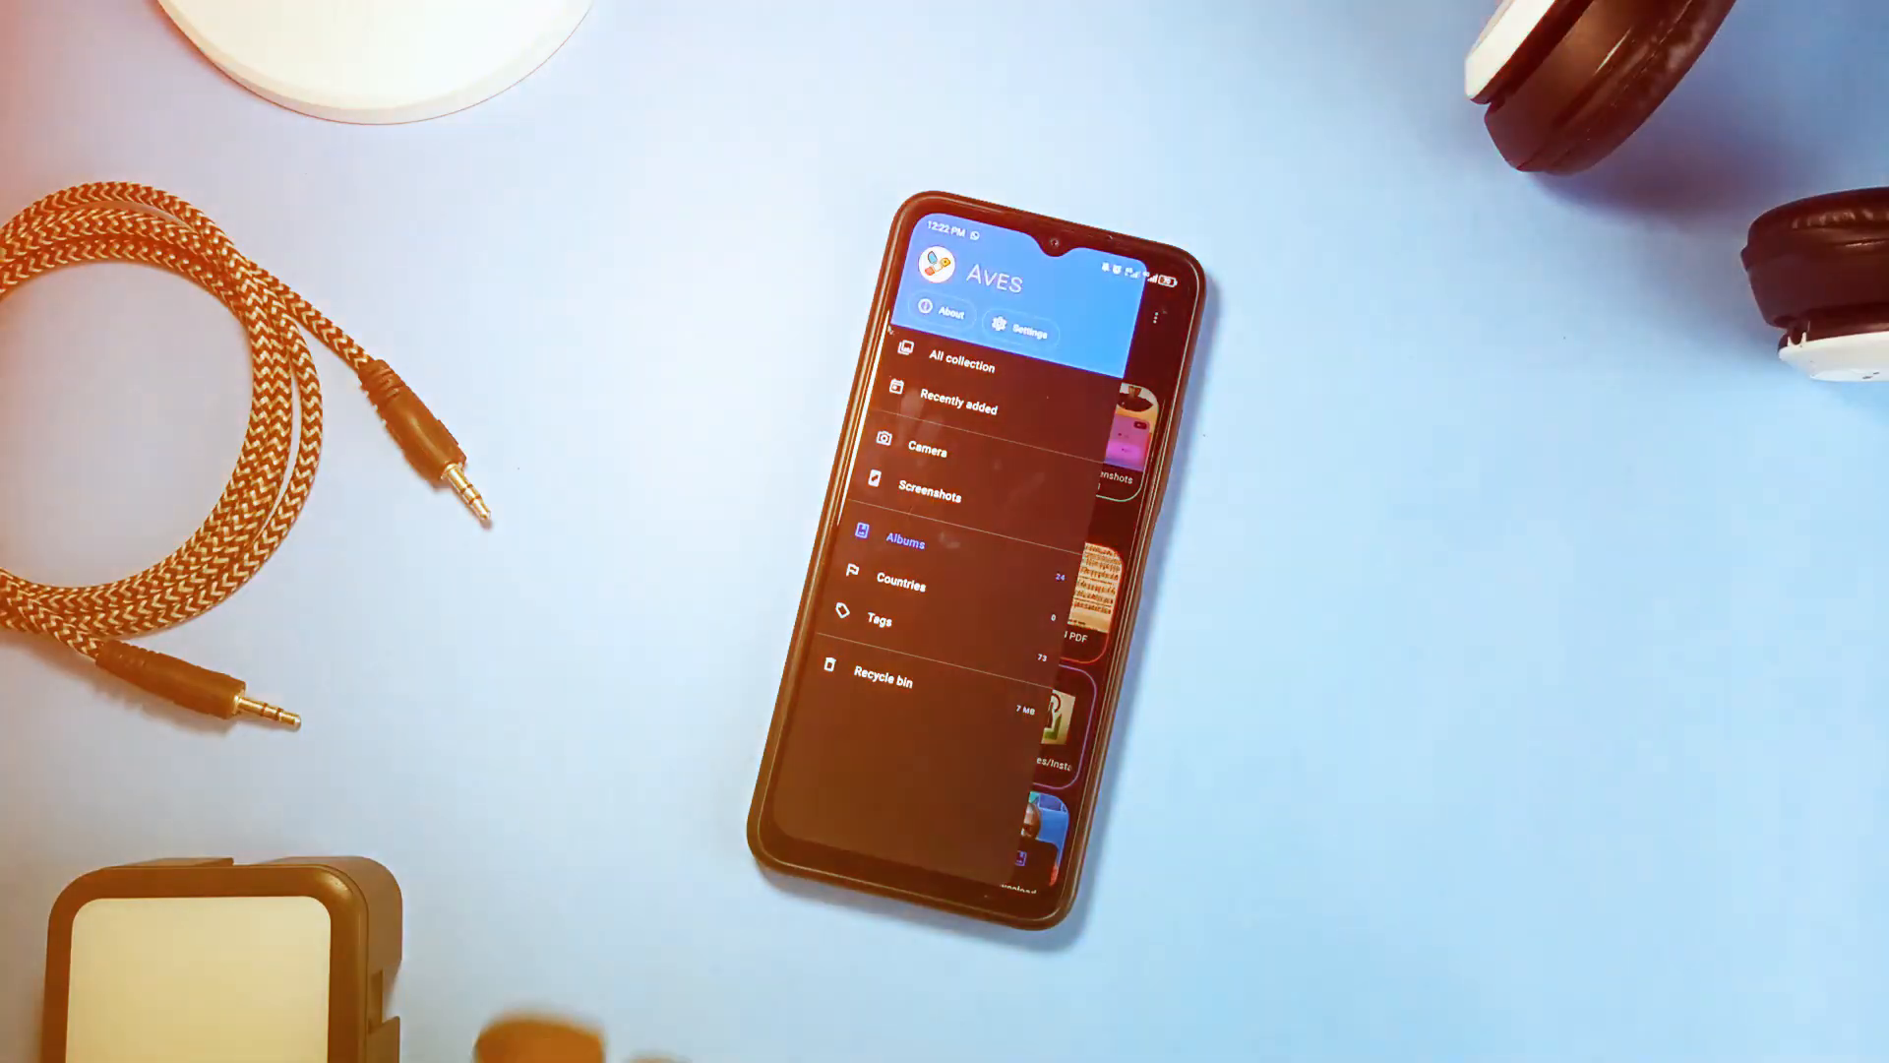
View Aves's Settings and Viewer categories, then return to the full Collection
{"action": "left_click", "coordinate": [1024, 328]}
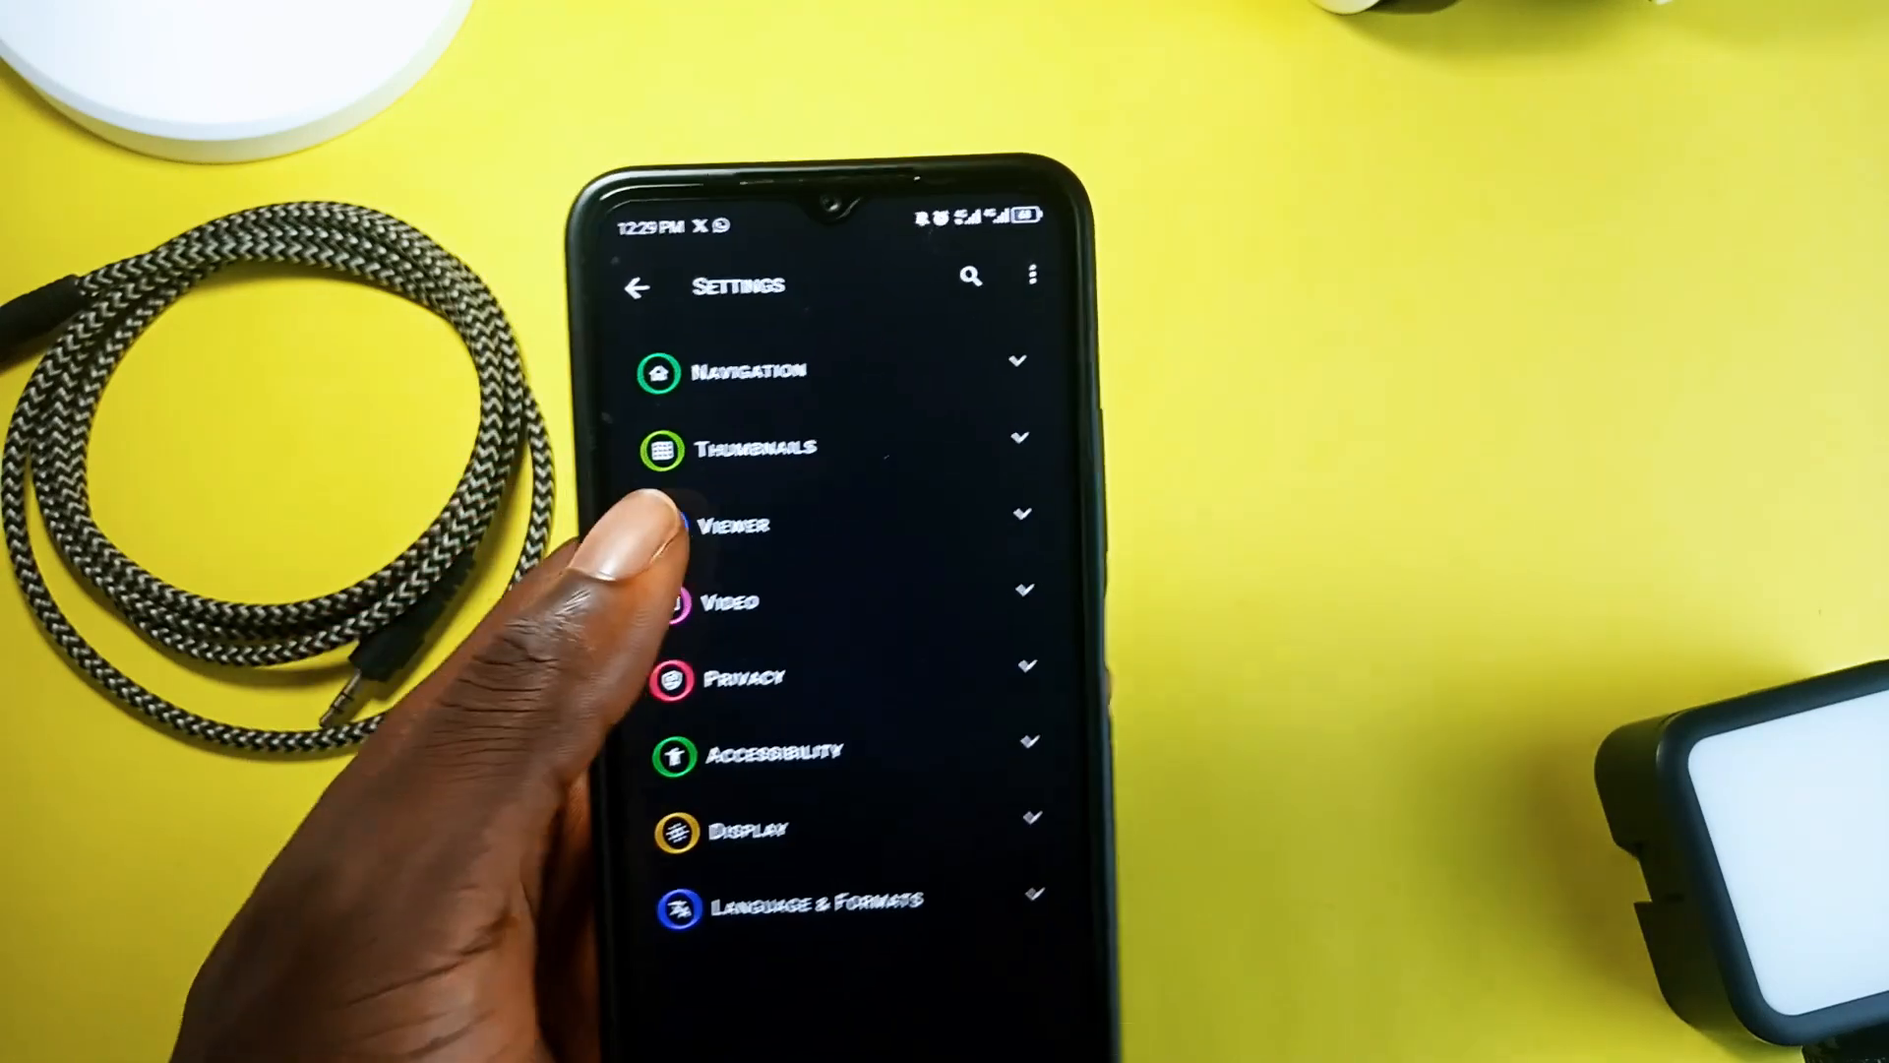
{"action": "left_click", "coordinate": [731, 526]}
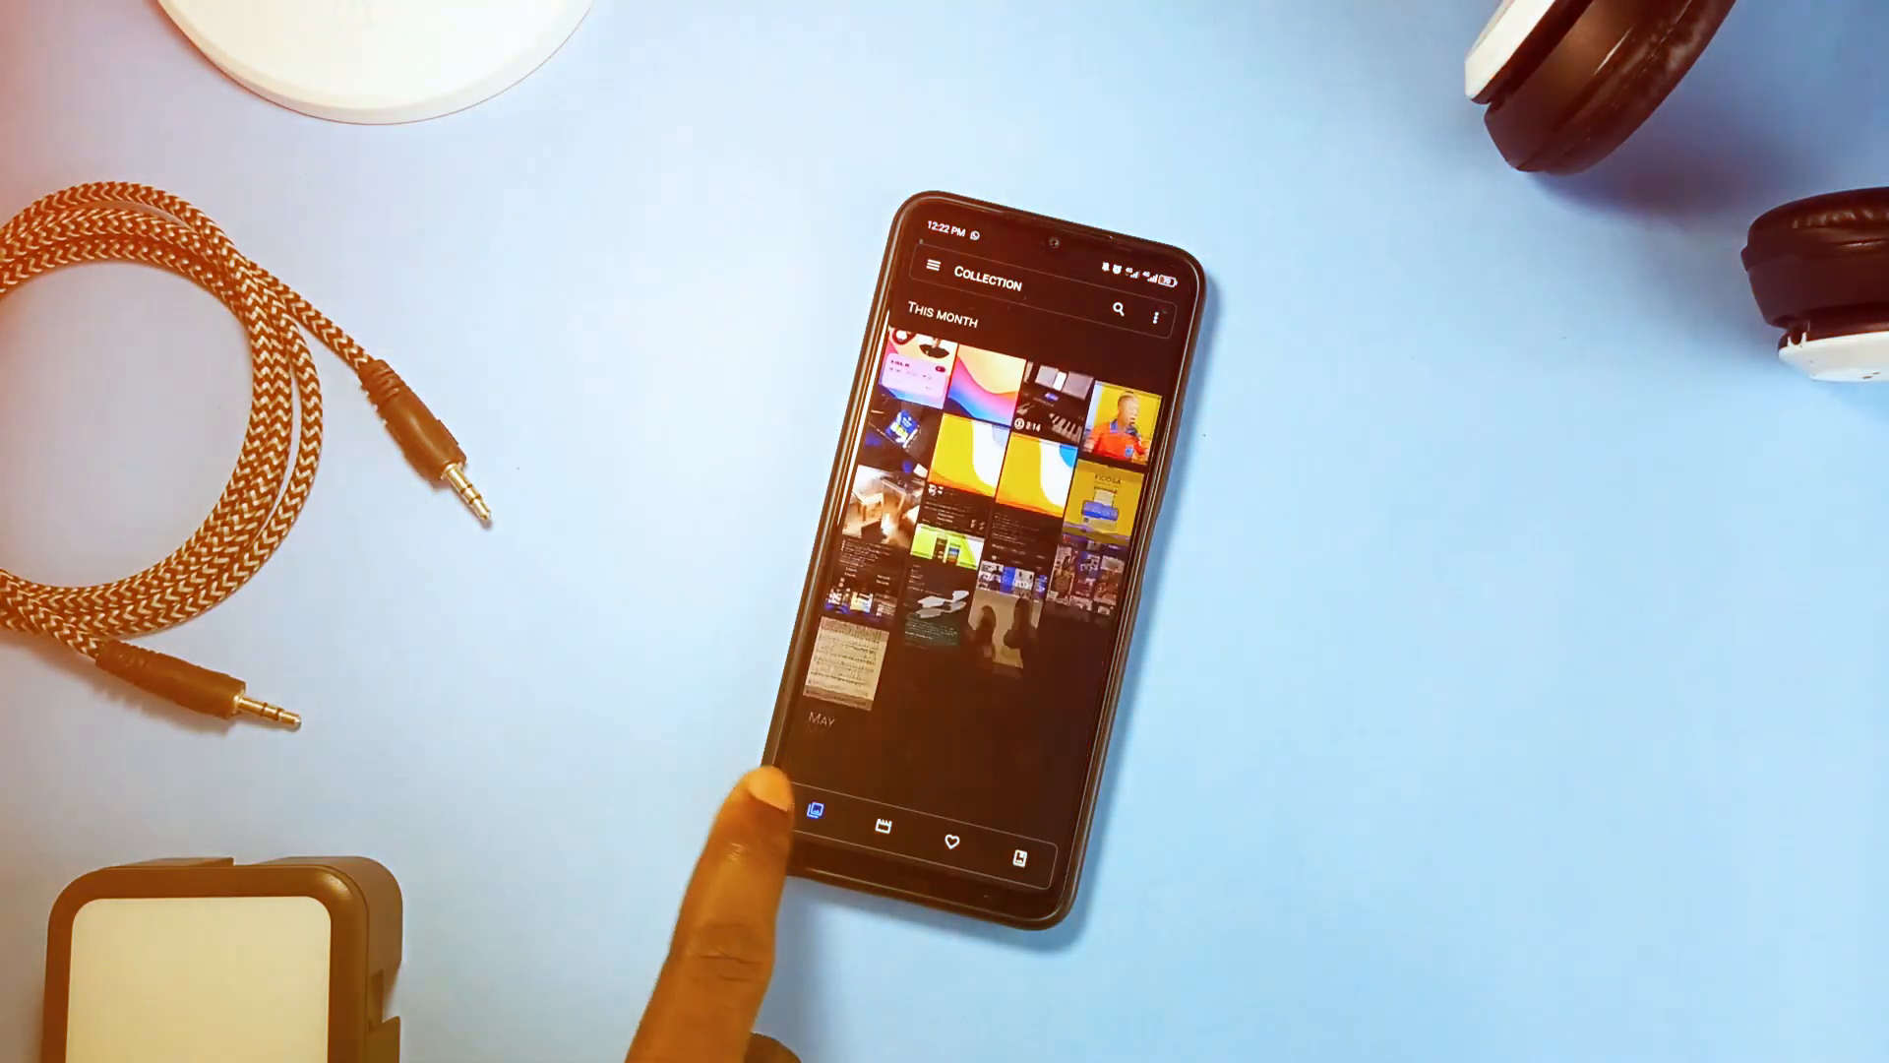
{"action": "left_click", "coordinate": [951, 445]}
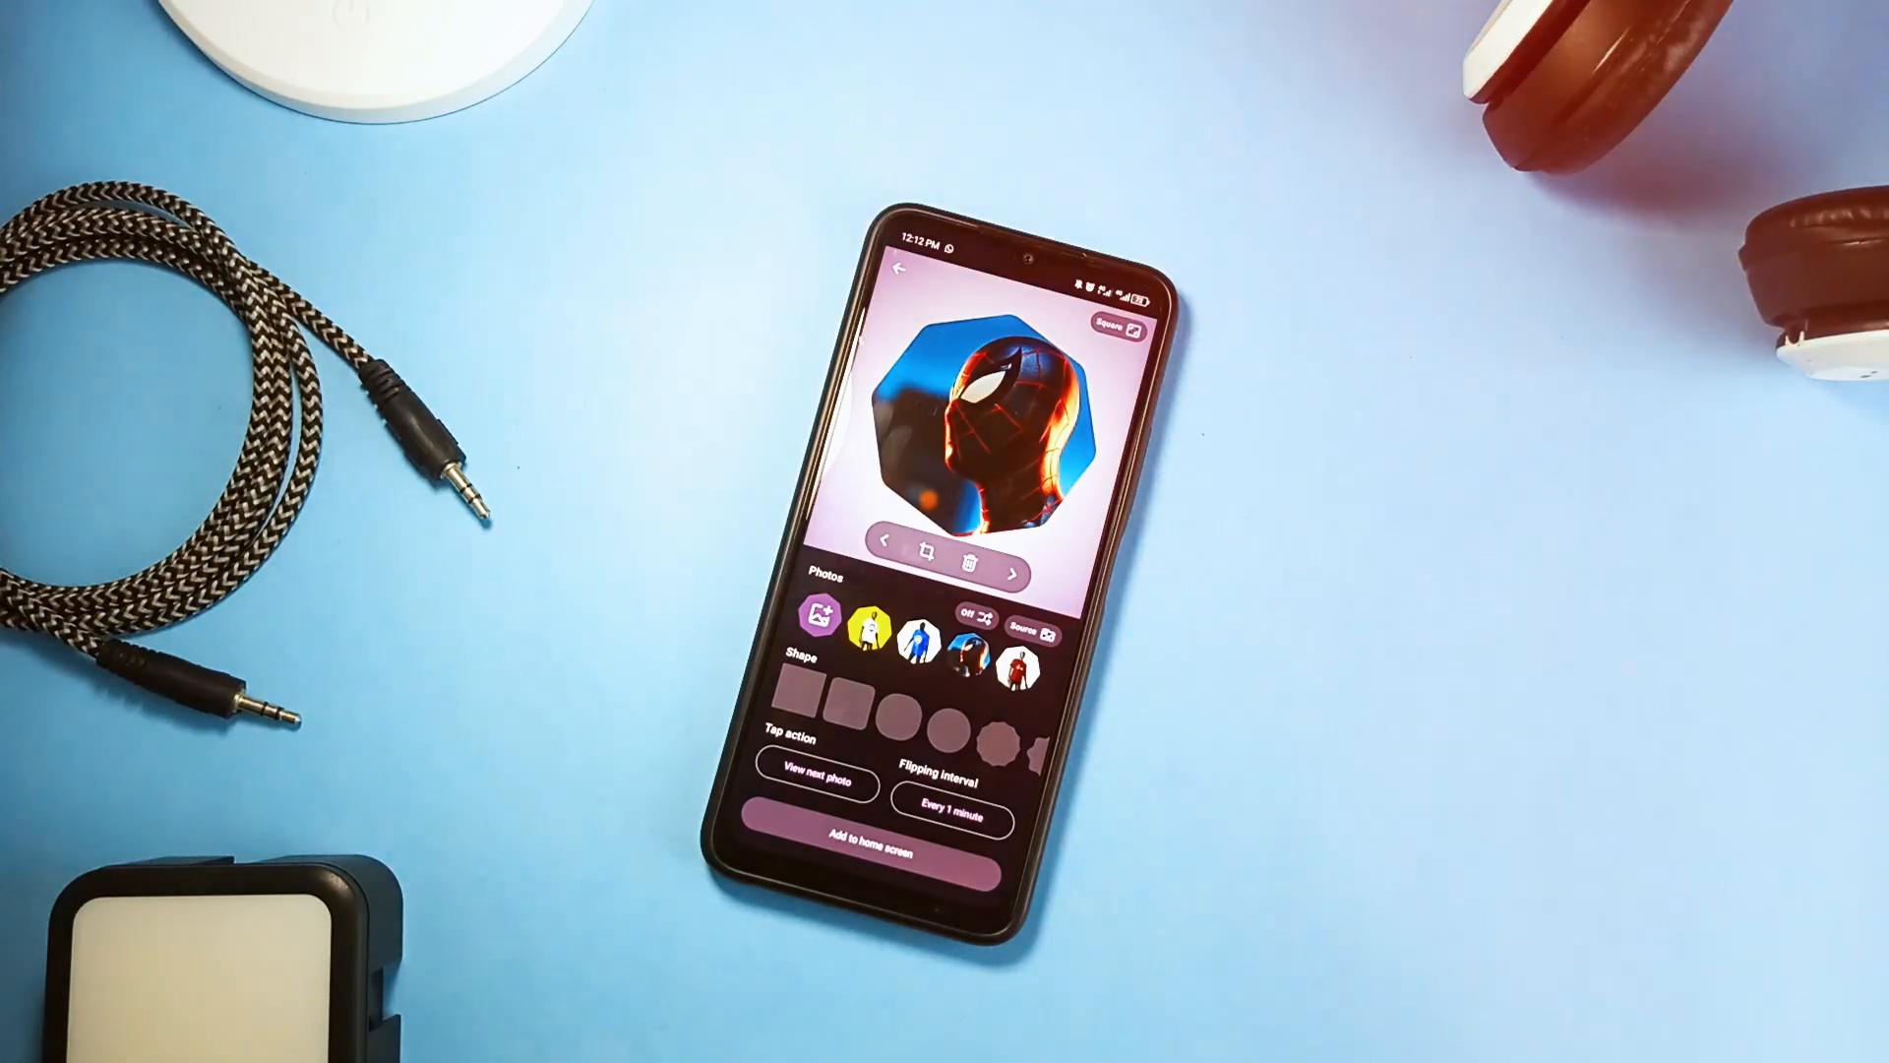
Set the heptagon widget's tap action to View next photo, with 24-hour flipping interval
{"action": "left_click", "coordinate": [898, 267]}
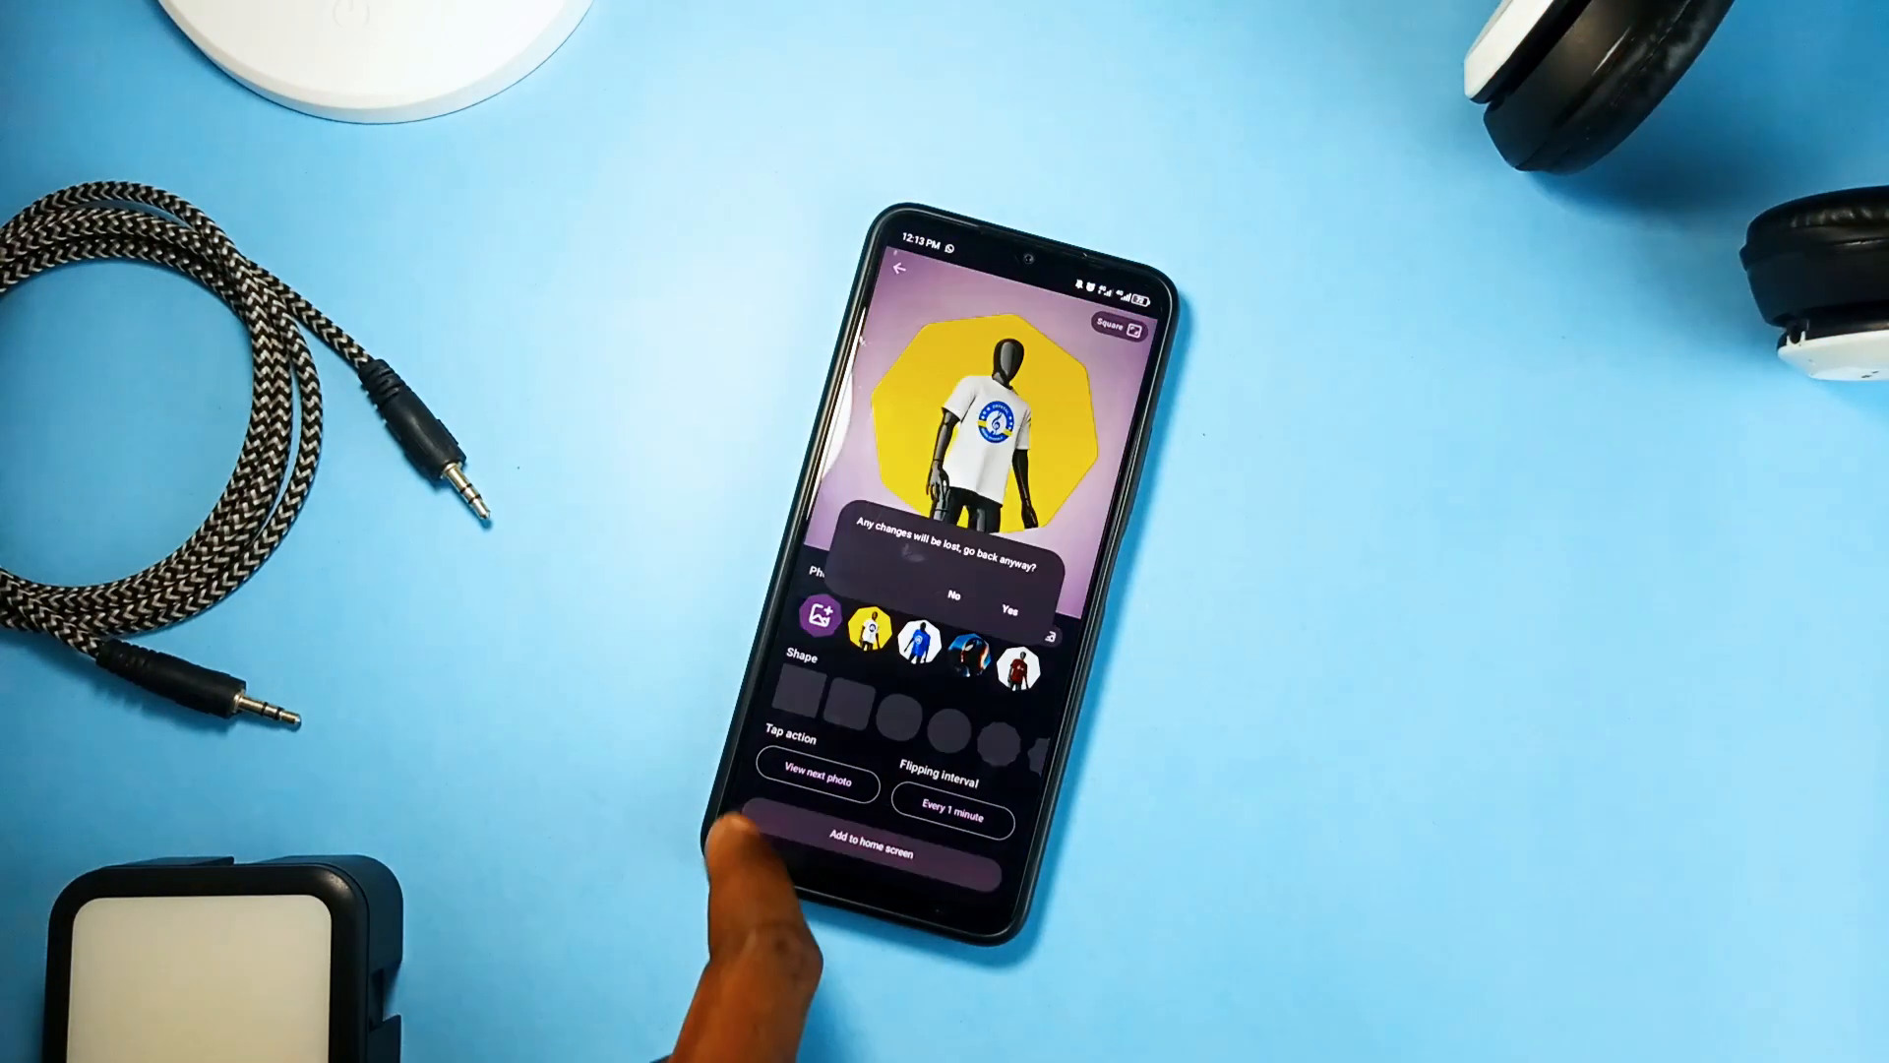
{"action": "left_click", "coordinate": [951, 584]}
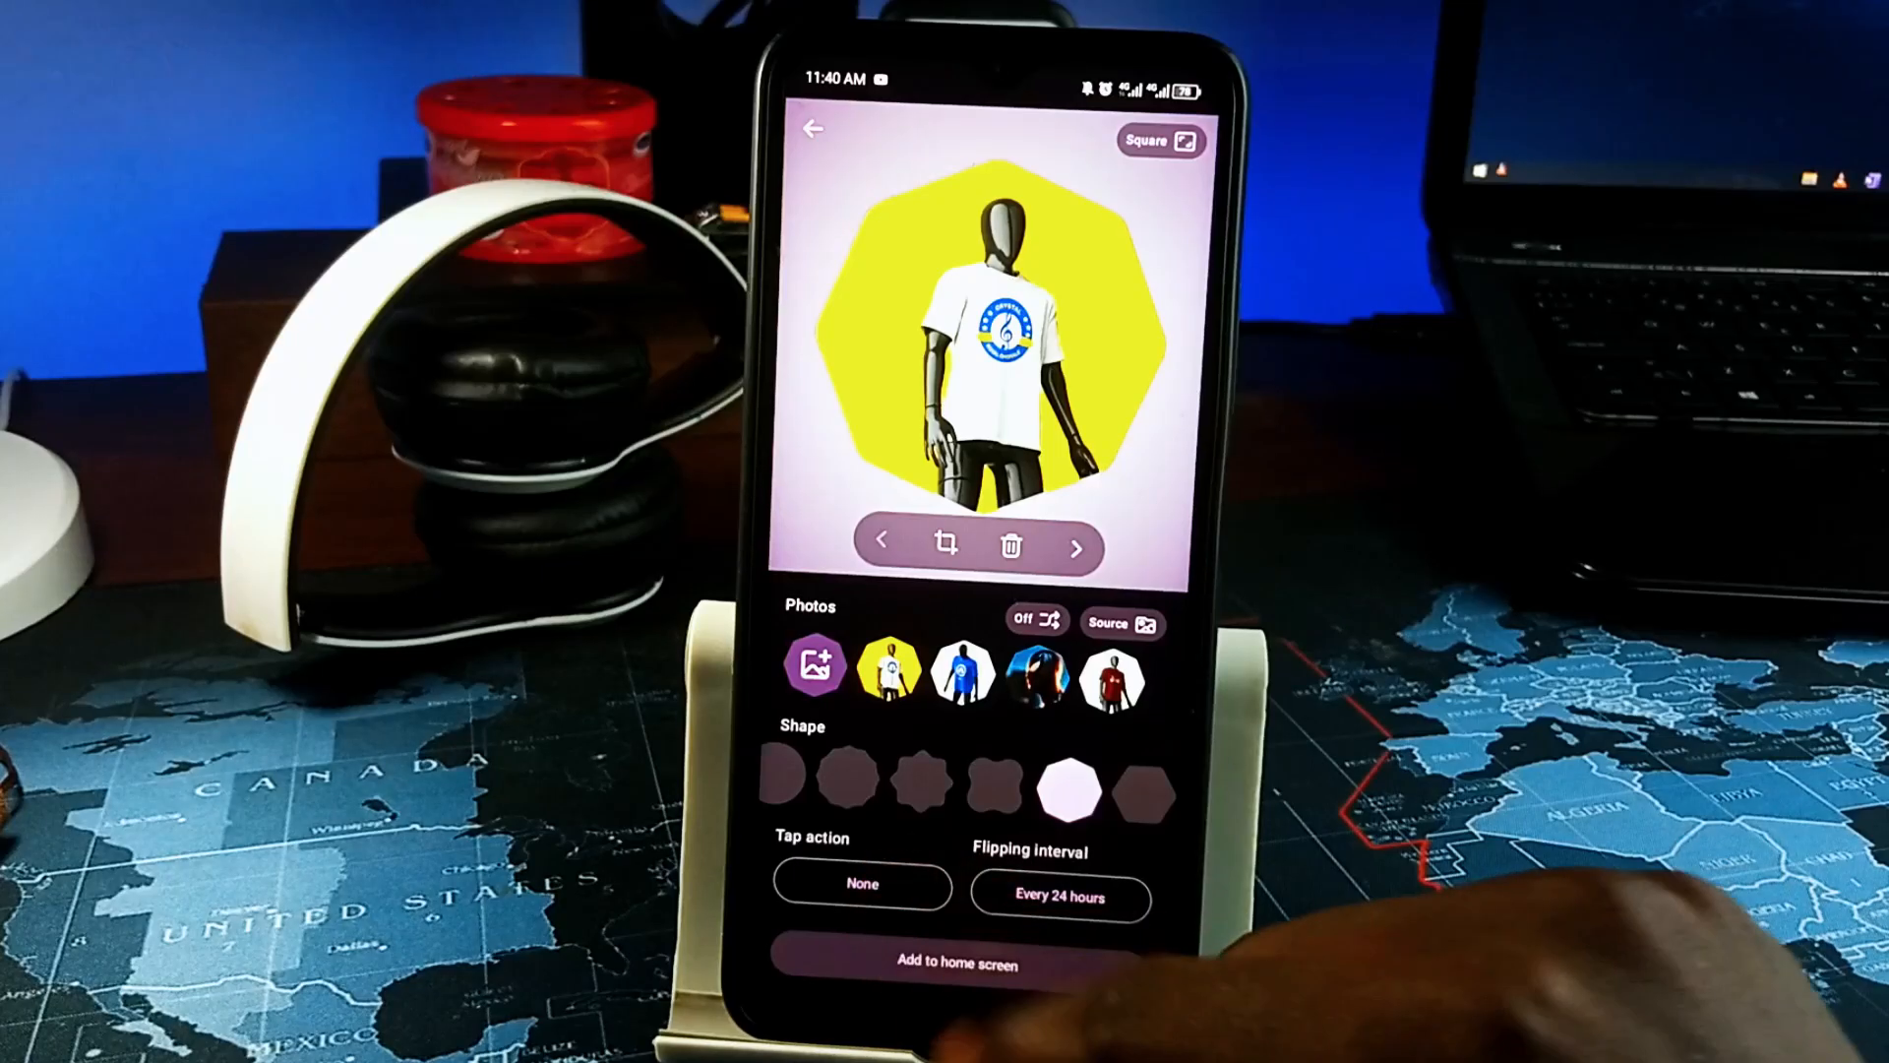
{"action": "left_click", "coordinate": [862, 883]}
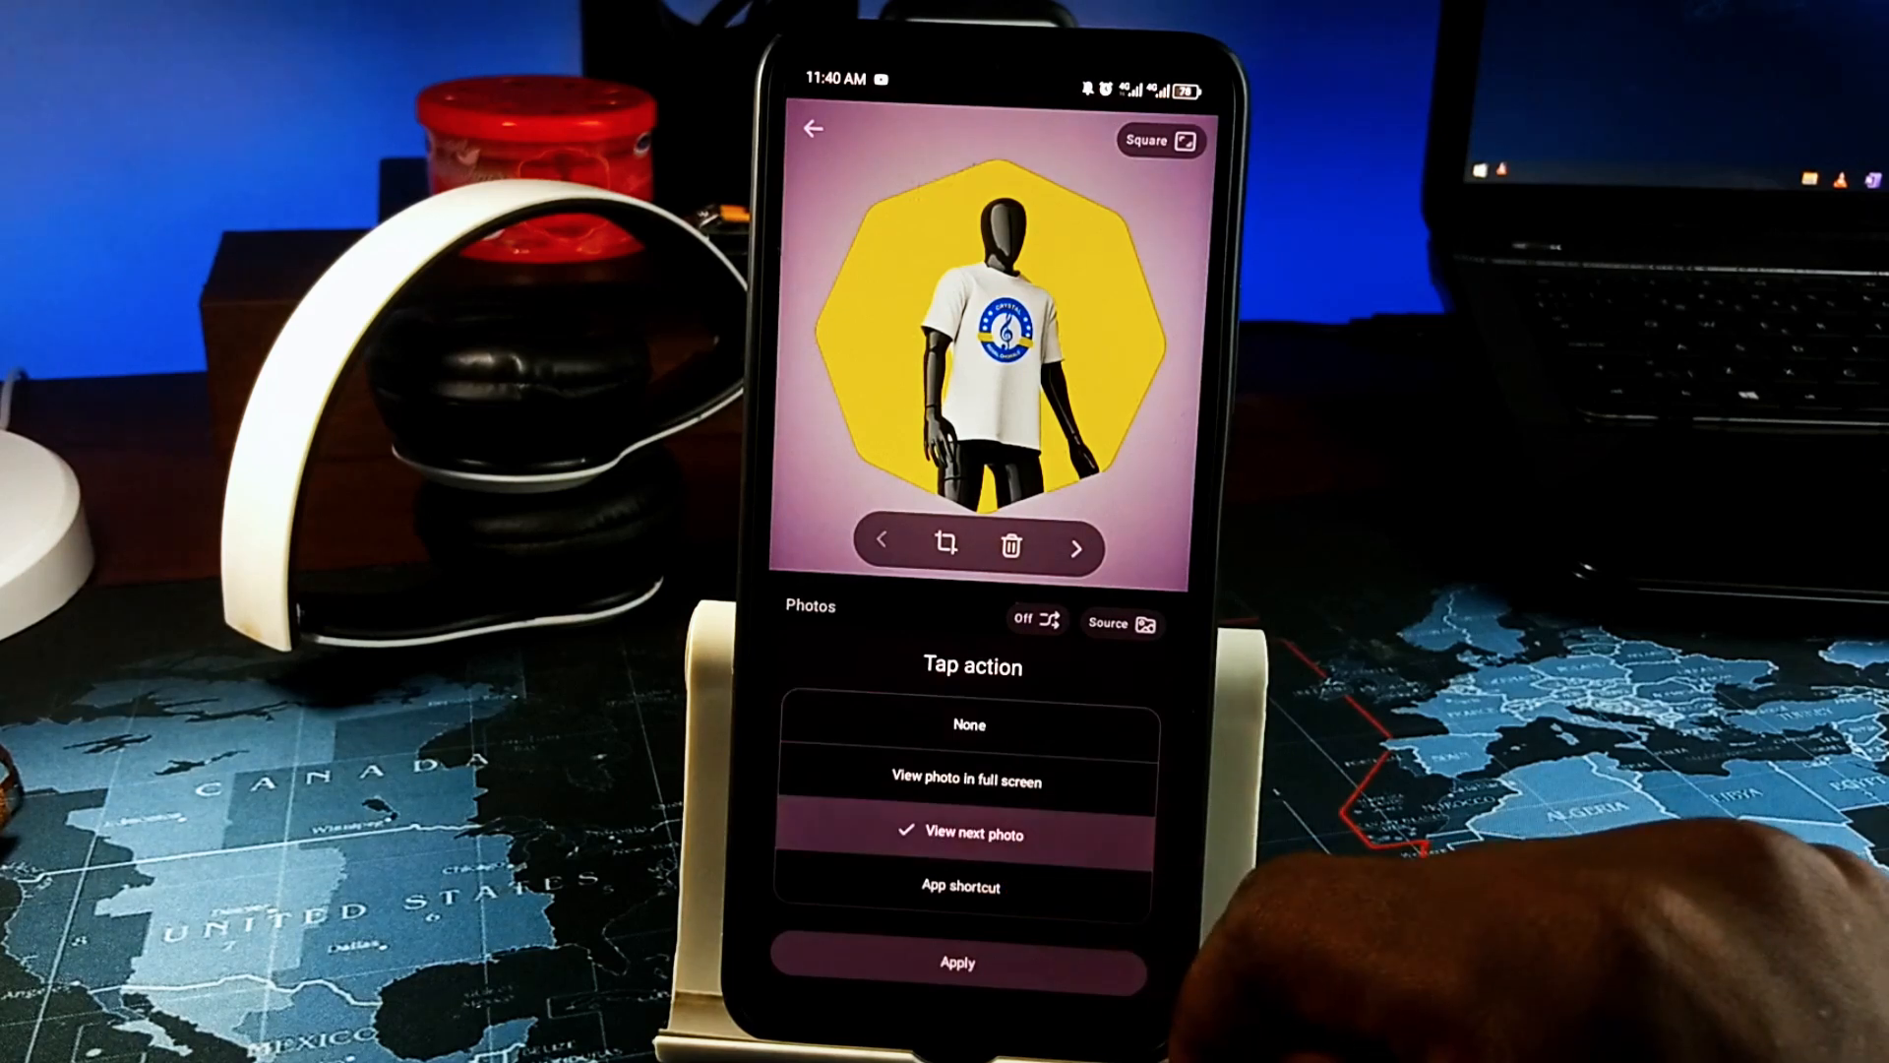
{"action": "left_click", "coordinate": [956, 961]}
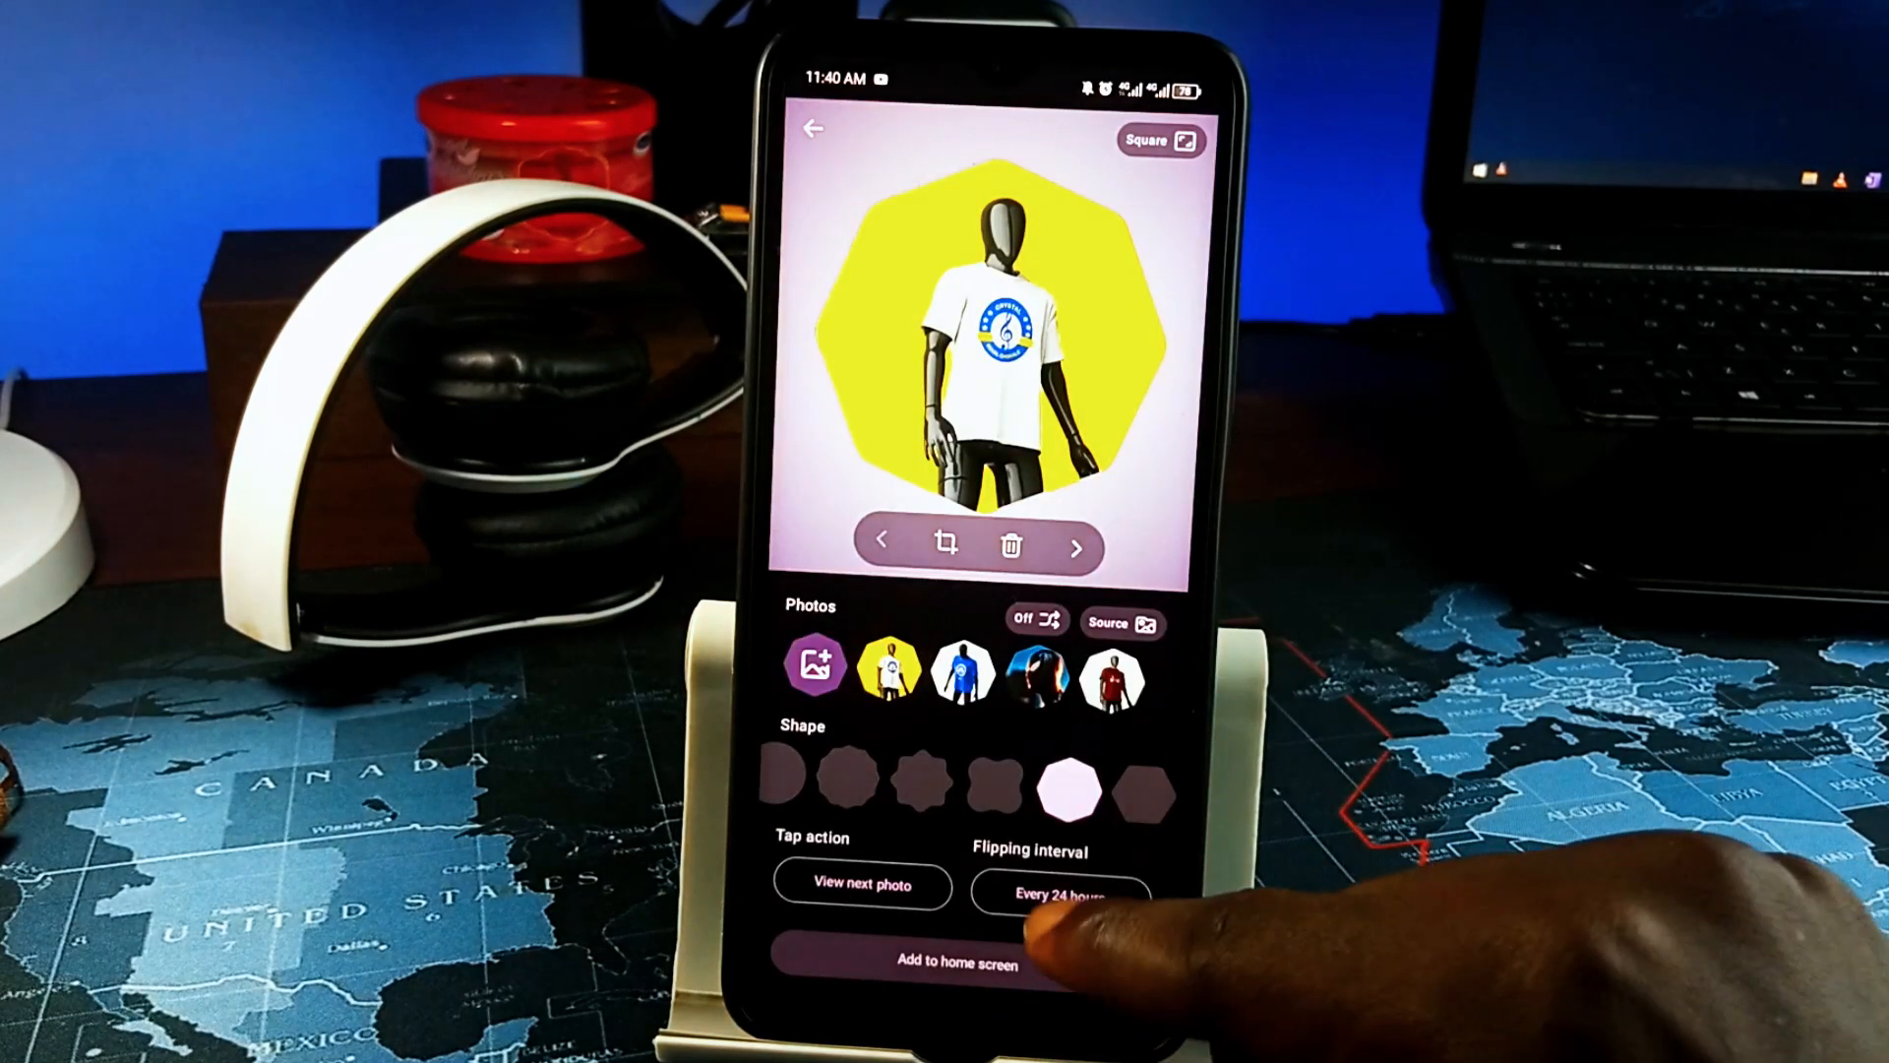
{"action": "left_click", "coordinate": [1058, 893]}
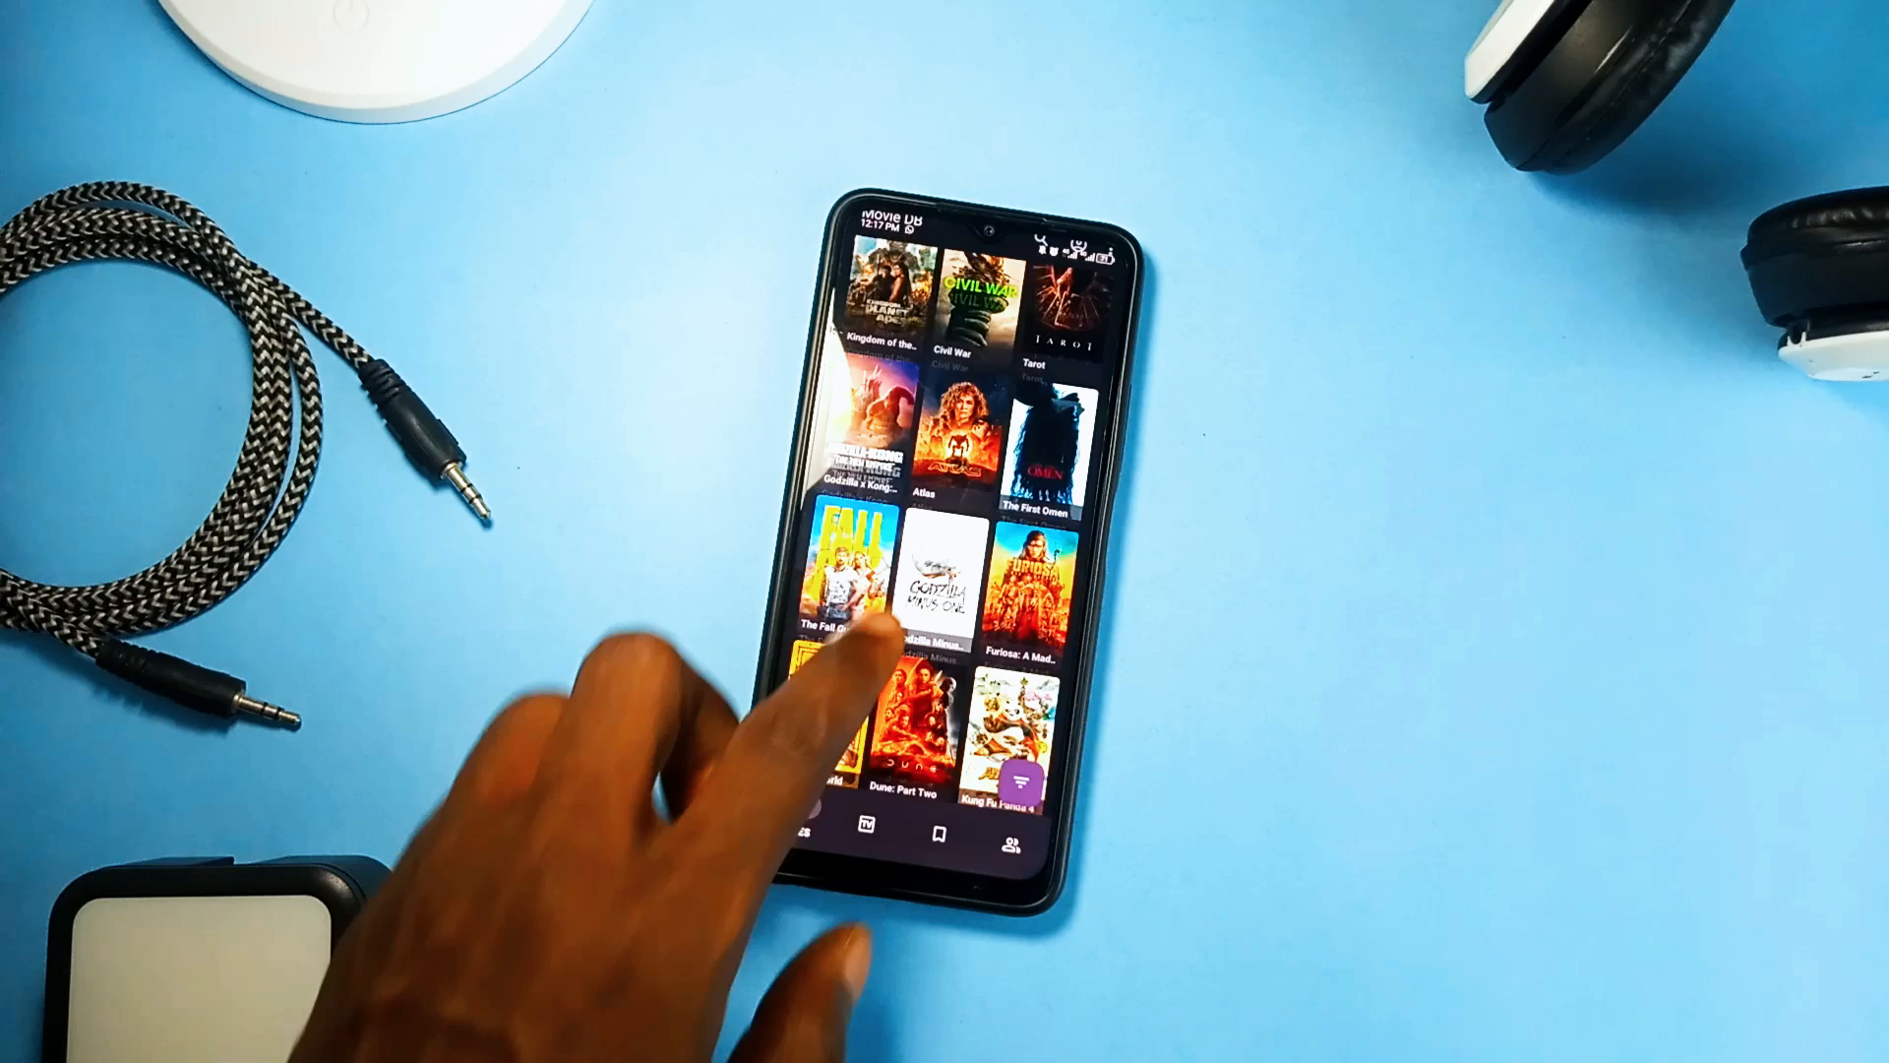
Browse Movie DB's Movies, Series, Saved and People tabs, then a movie's cast and crew
{"action": "scroll", "scroll_direction": "up", "scroll_amount": 3}
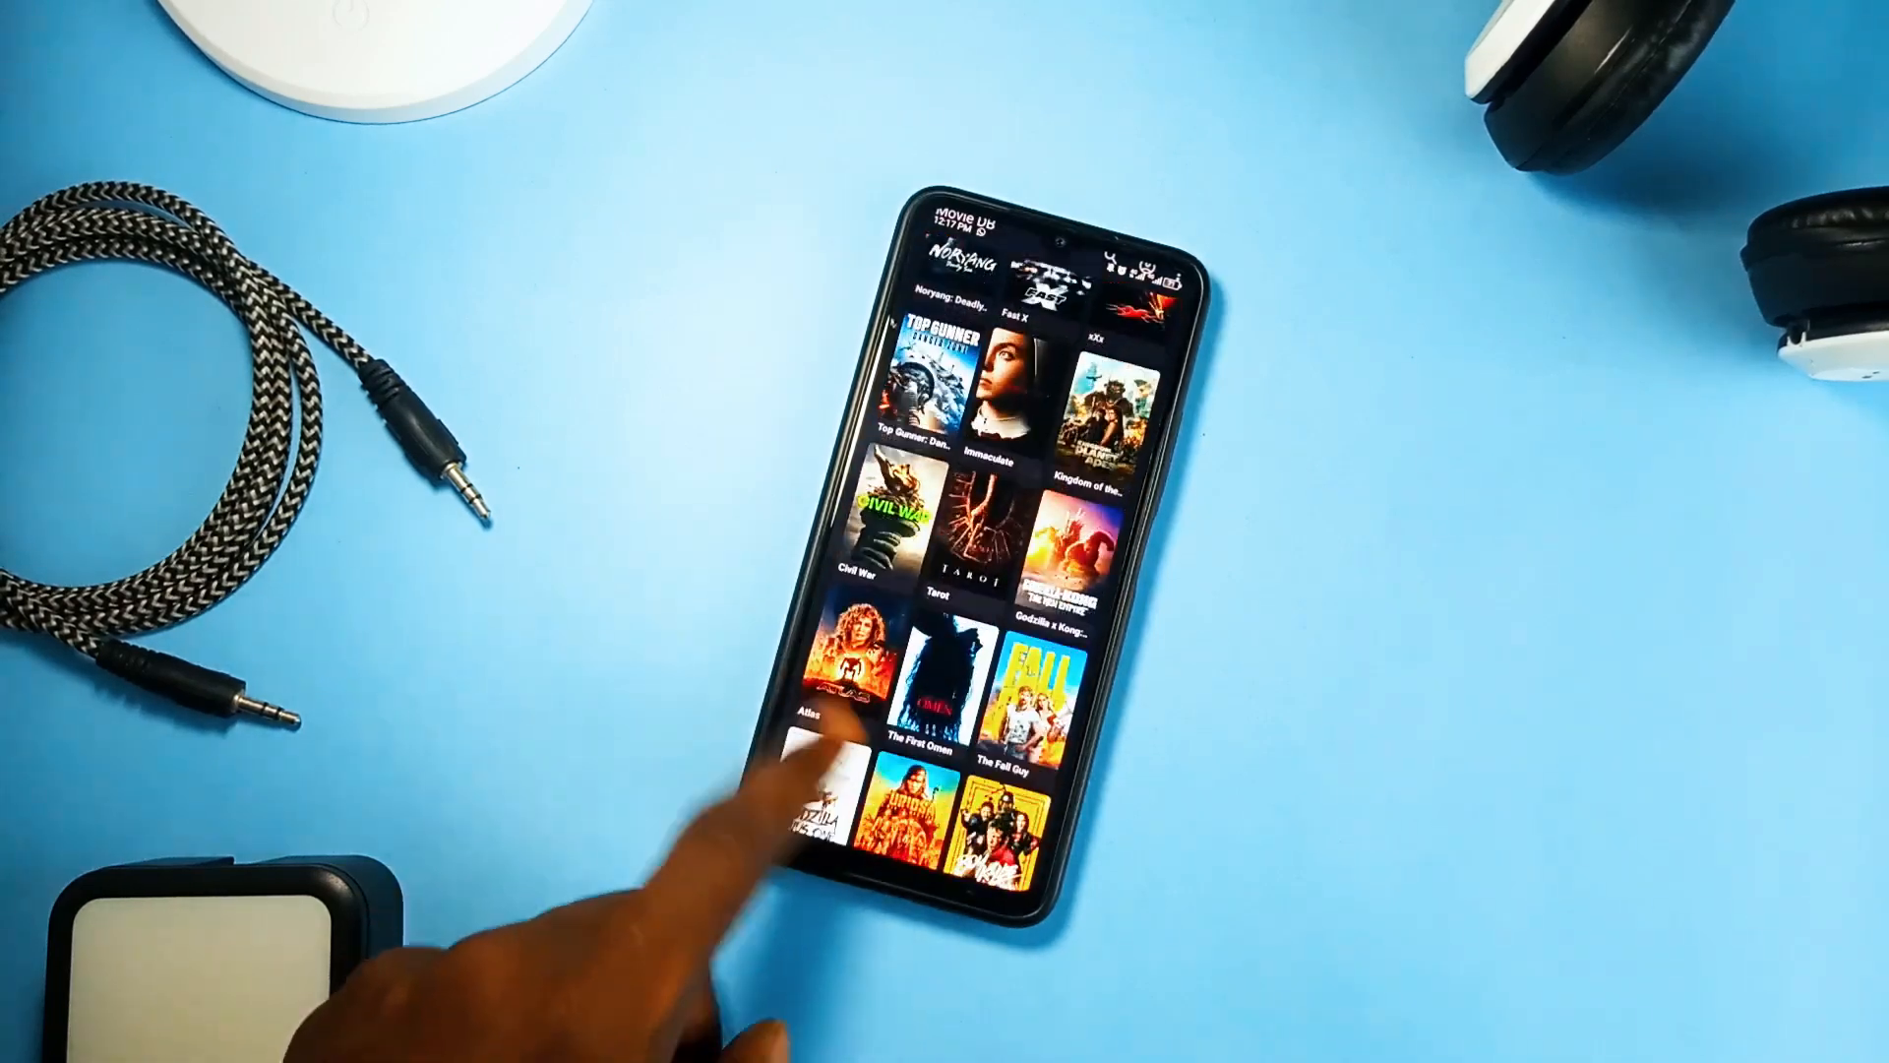
{"action": "scroll", "scroll_direction": "up", "scroll_amount": 3}
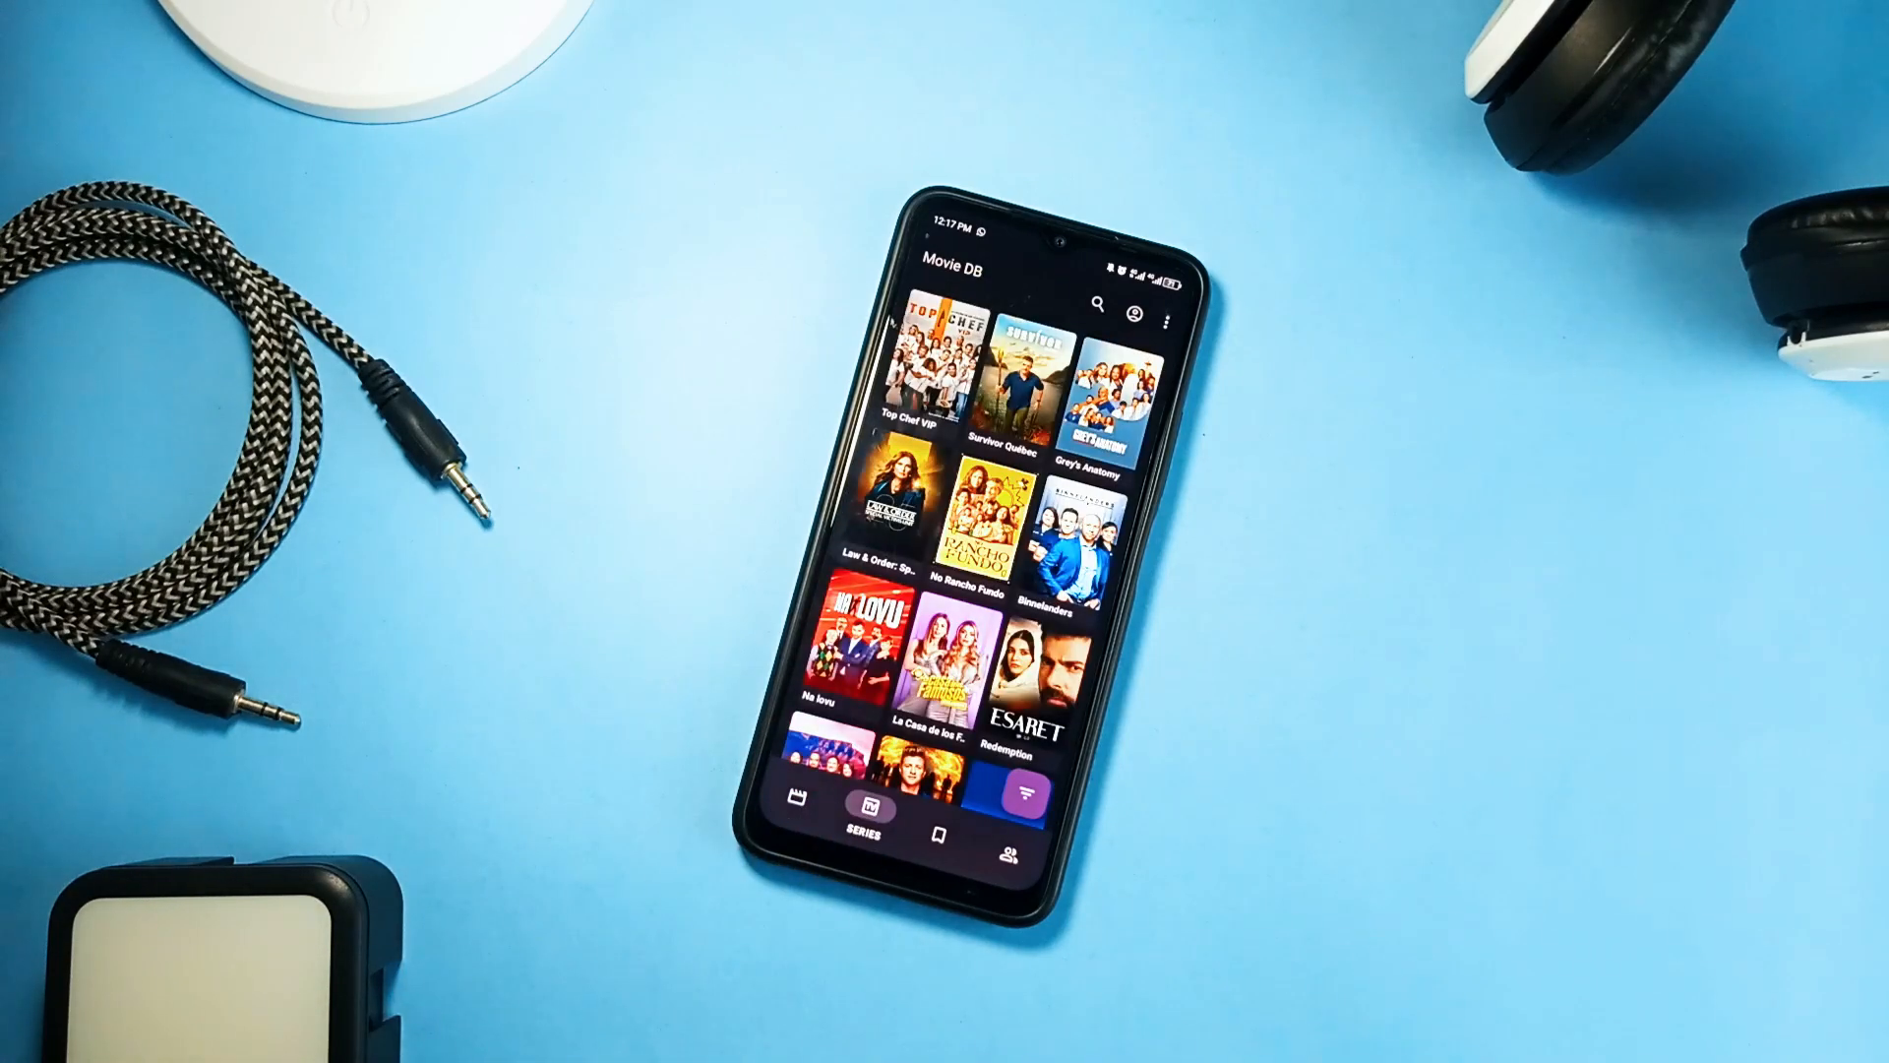
{"action": "left_click", "coordinate": [978, 807]}
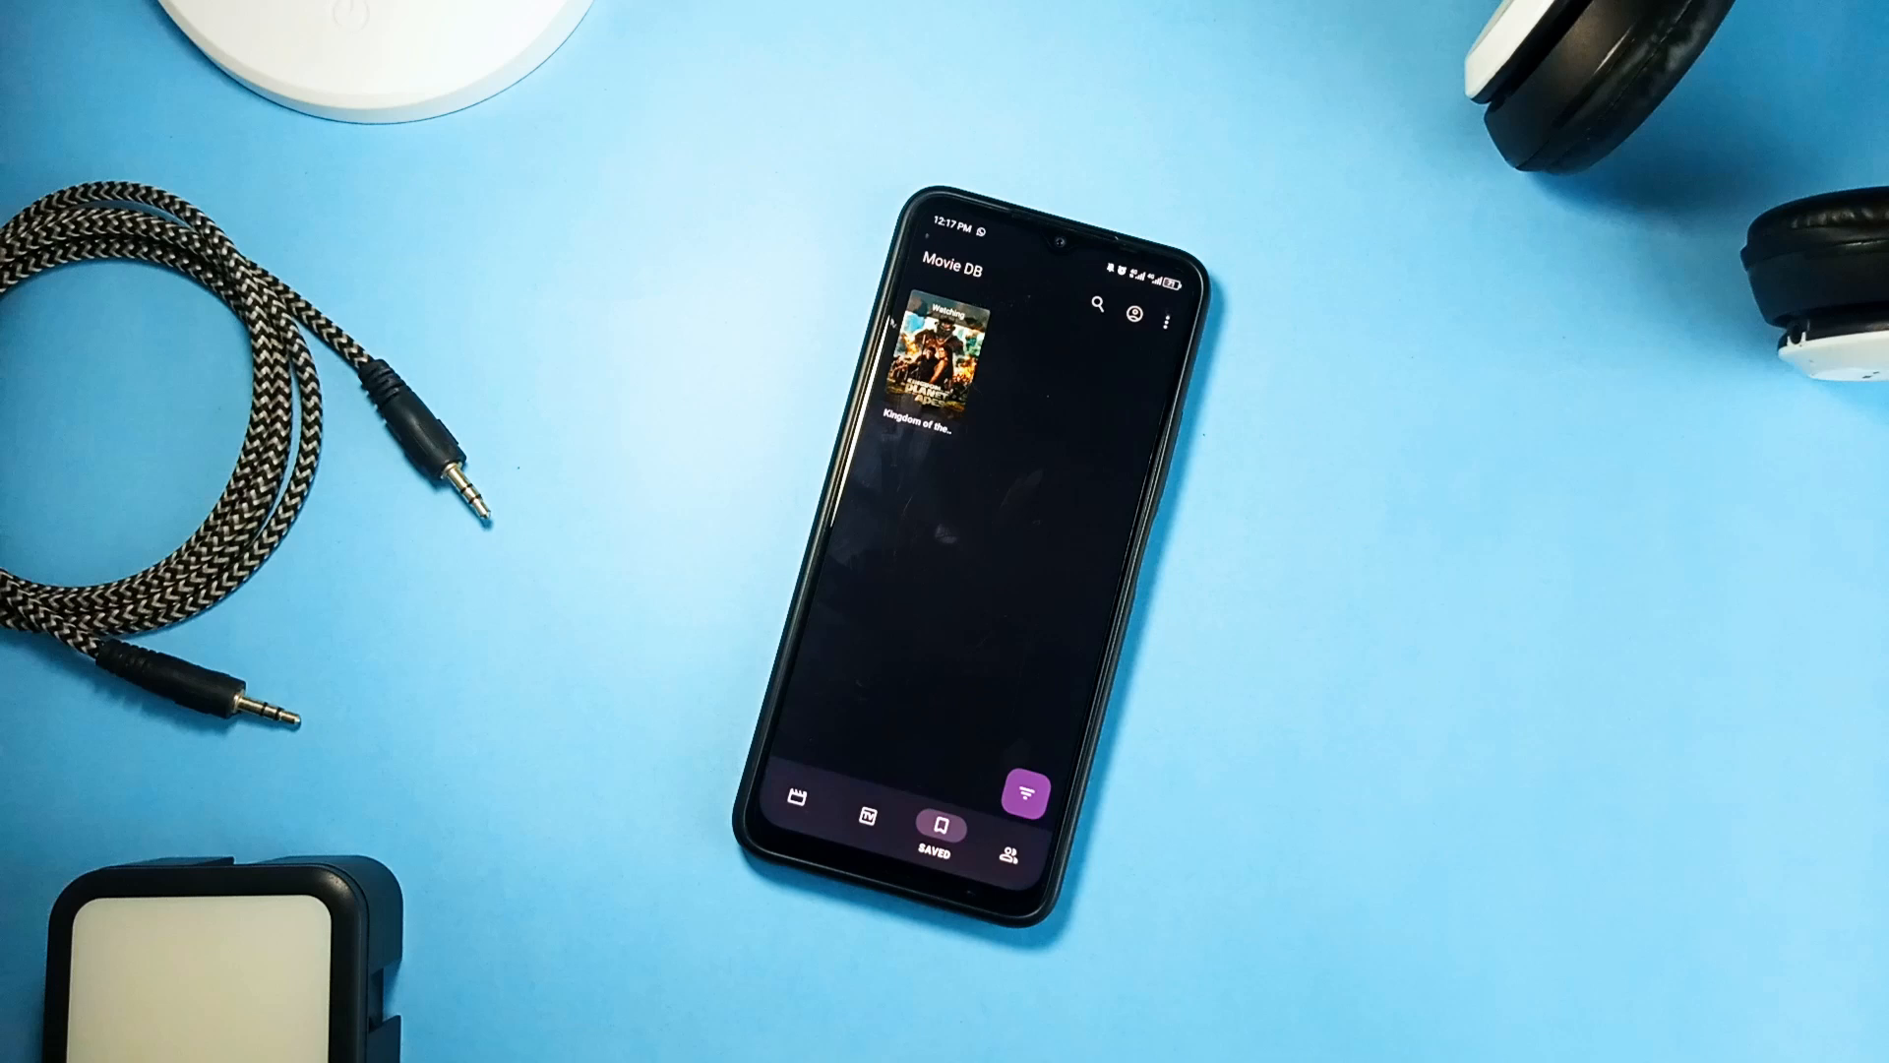
{"action": "left_click", "coordinate": [1016, 841]}
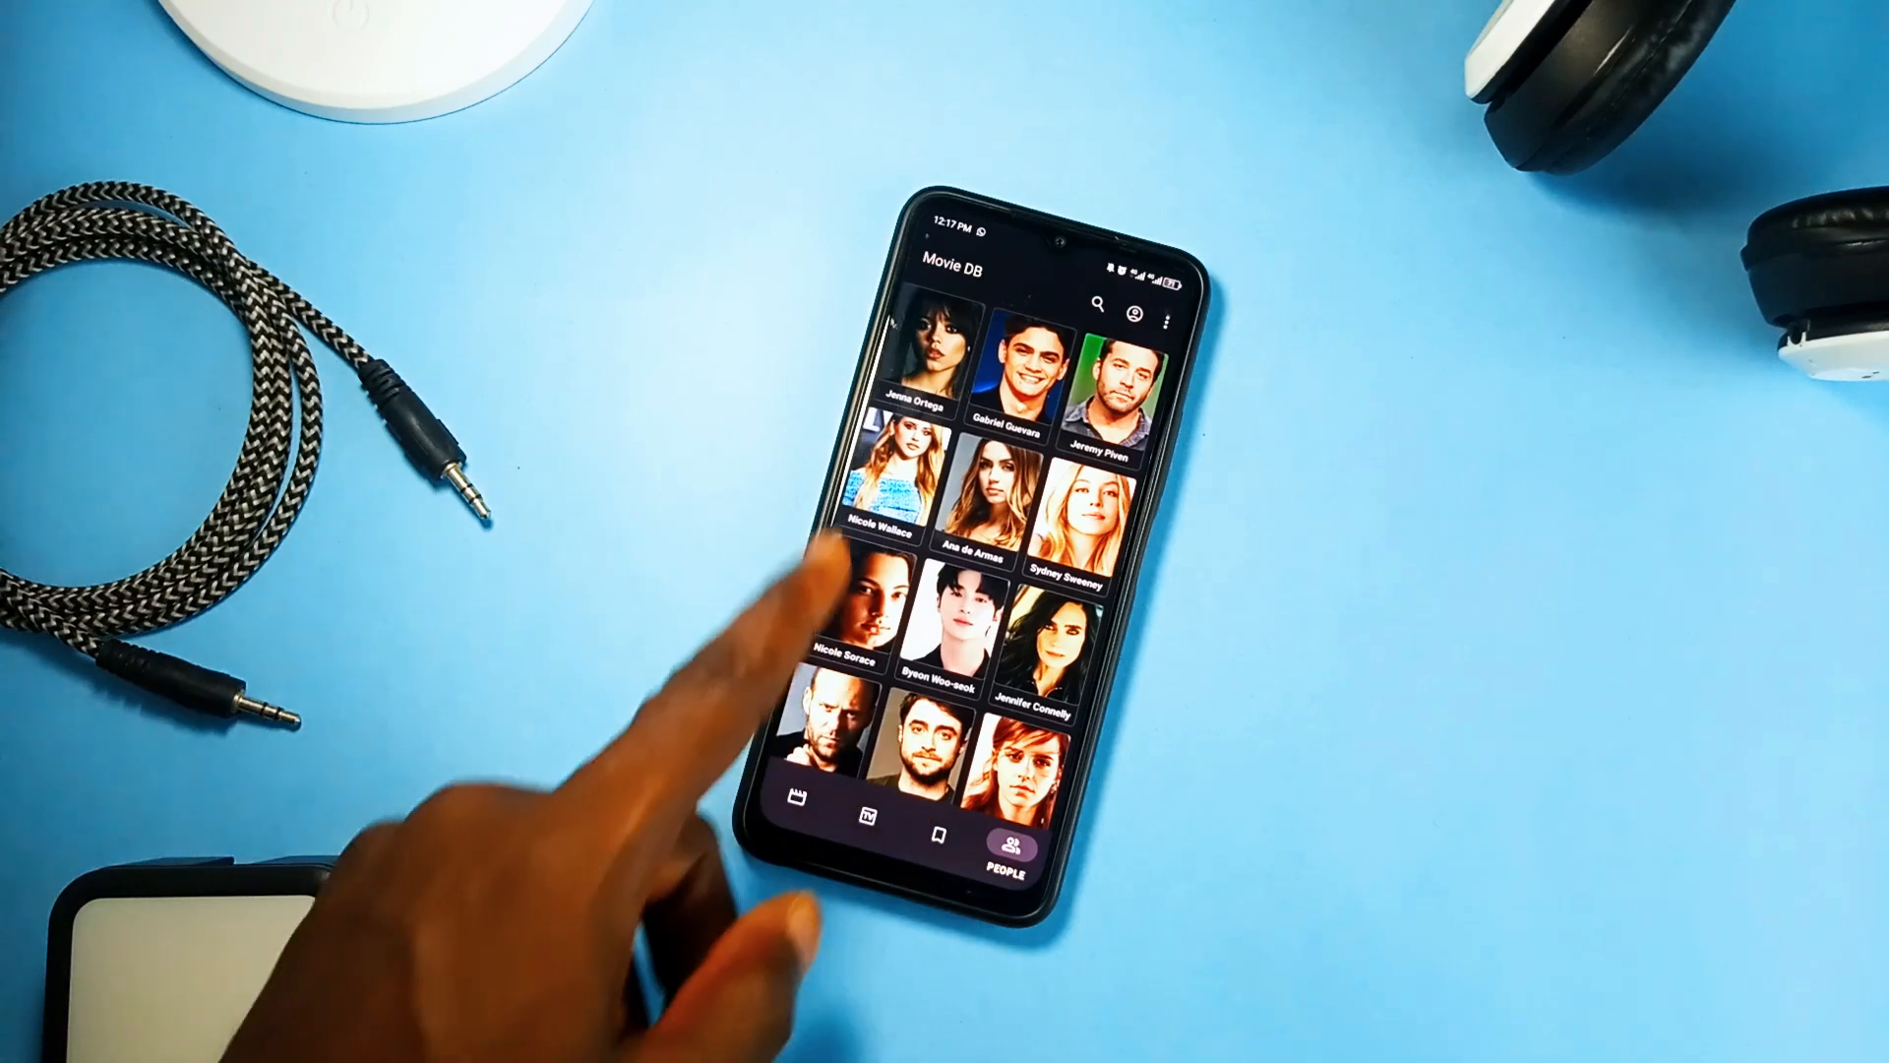
{"action": "scroll", "scroll_direction": "up", "scroll_amount": 3}
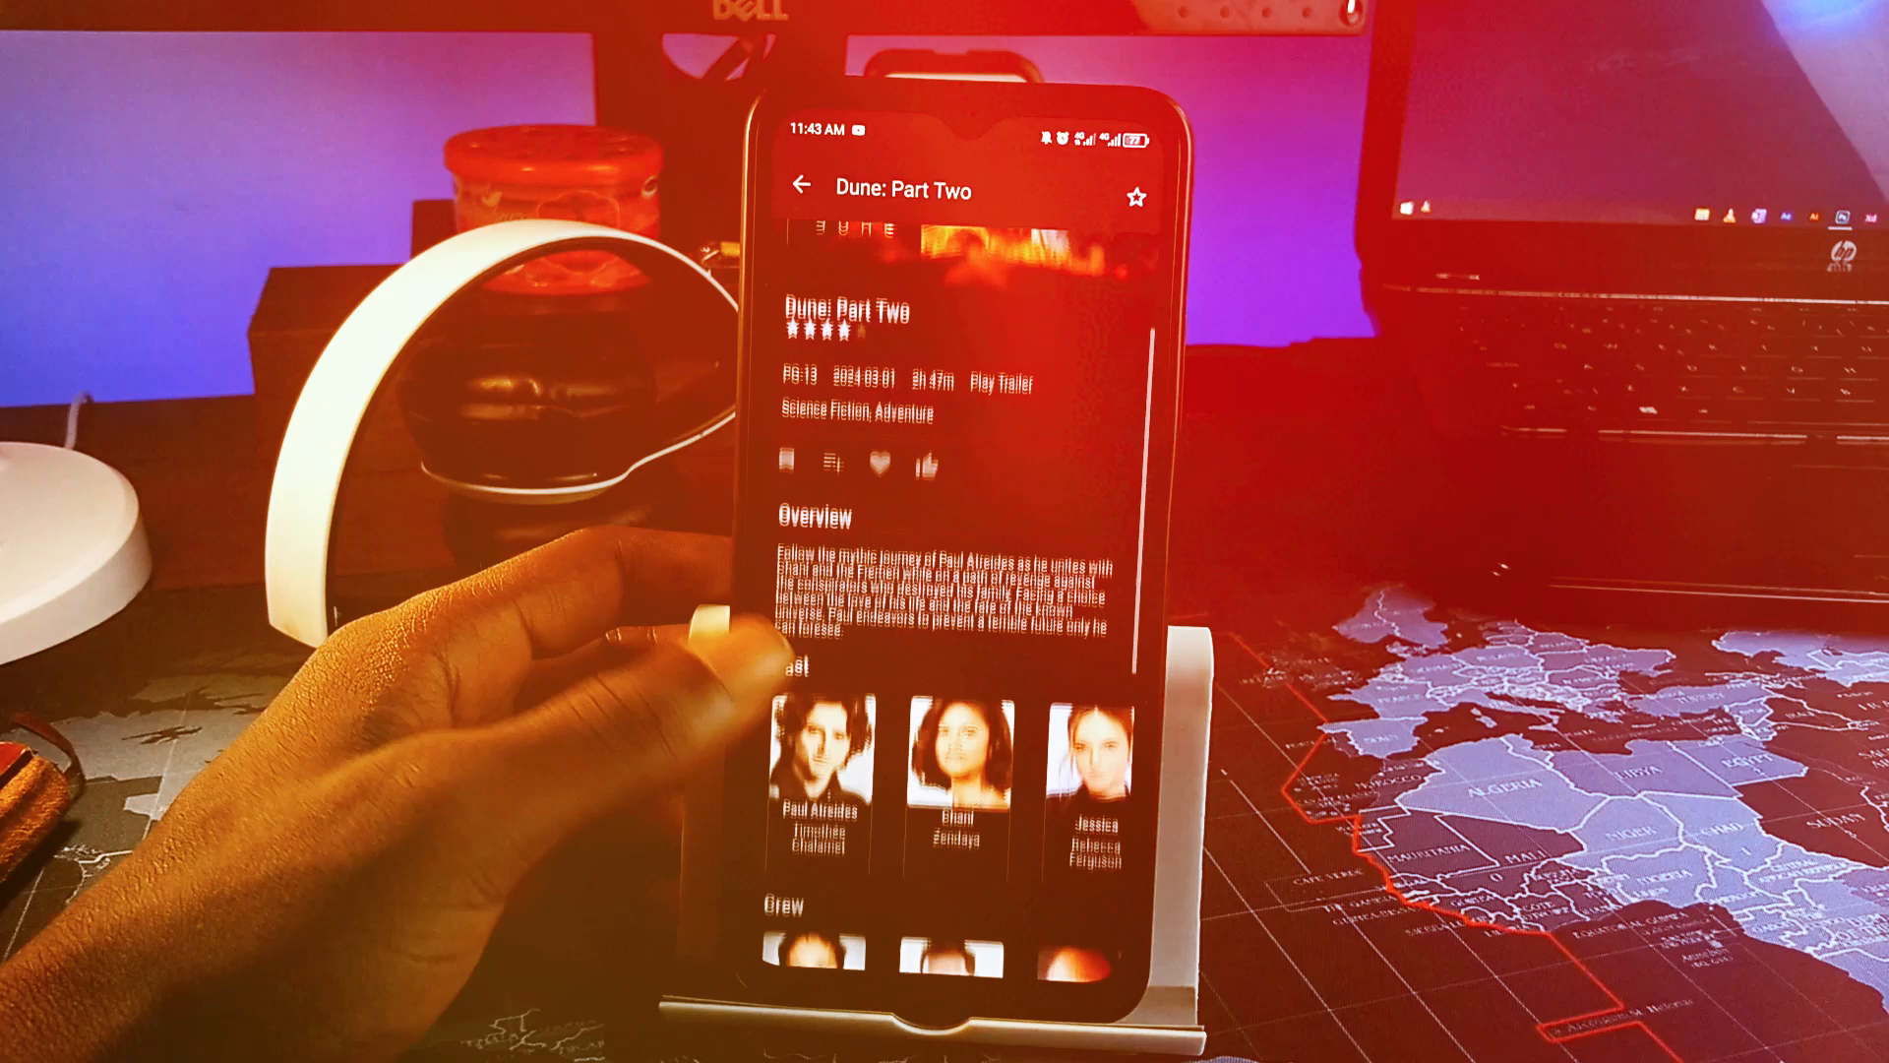
{"action": "scroll", "scroll_direction": "down", "scroll_amount": 3}
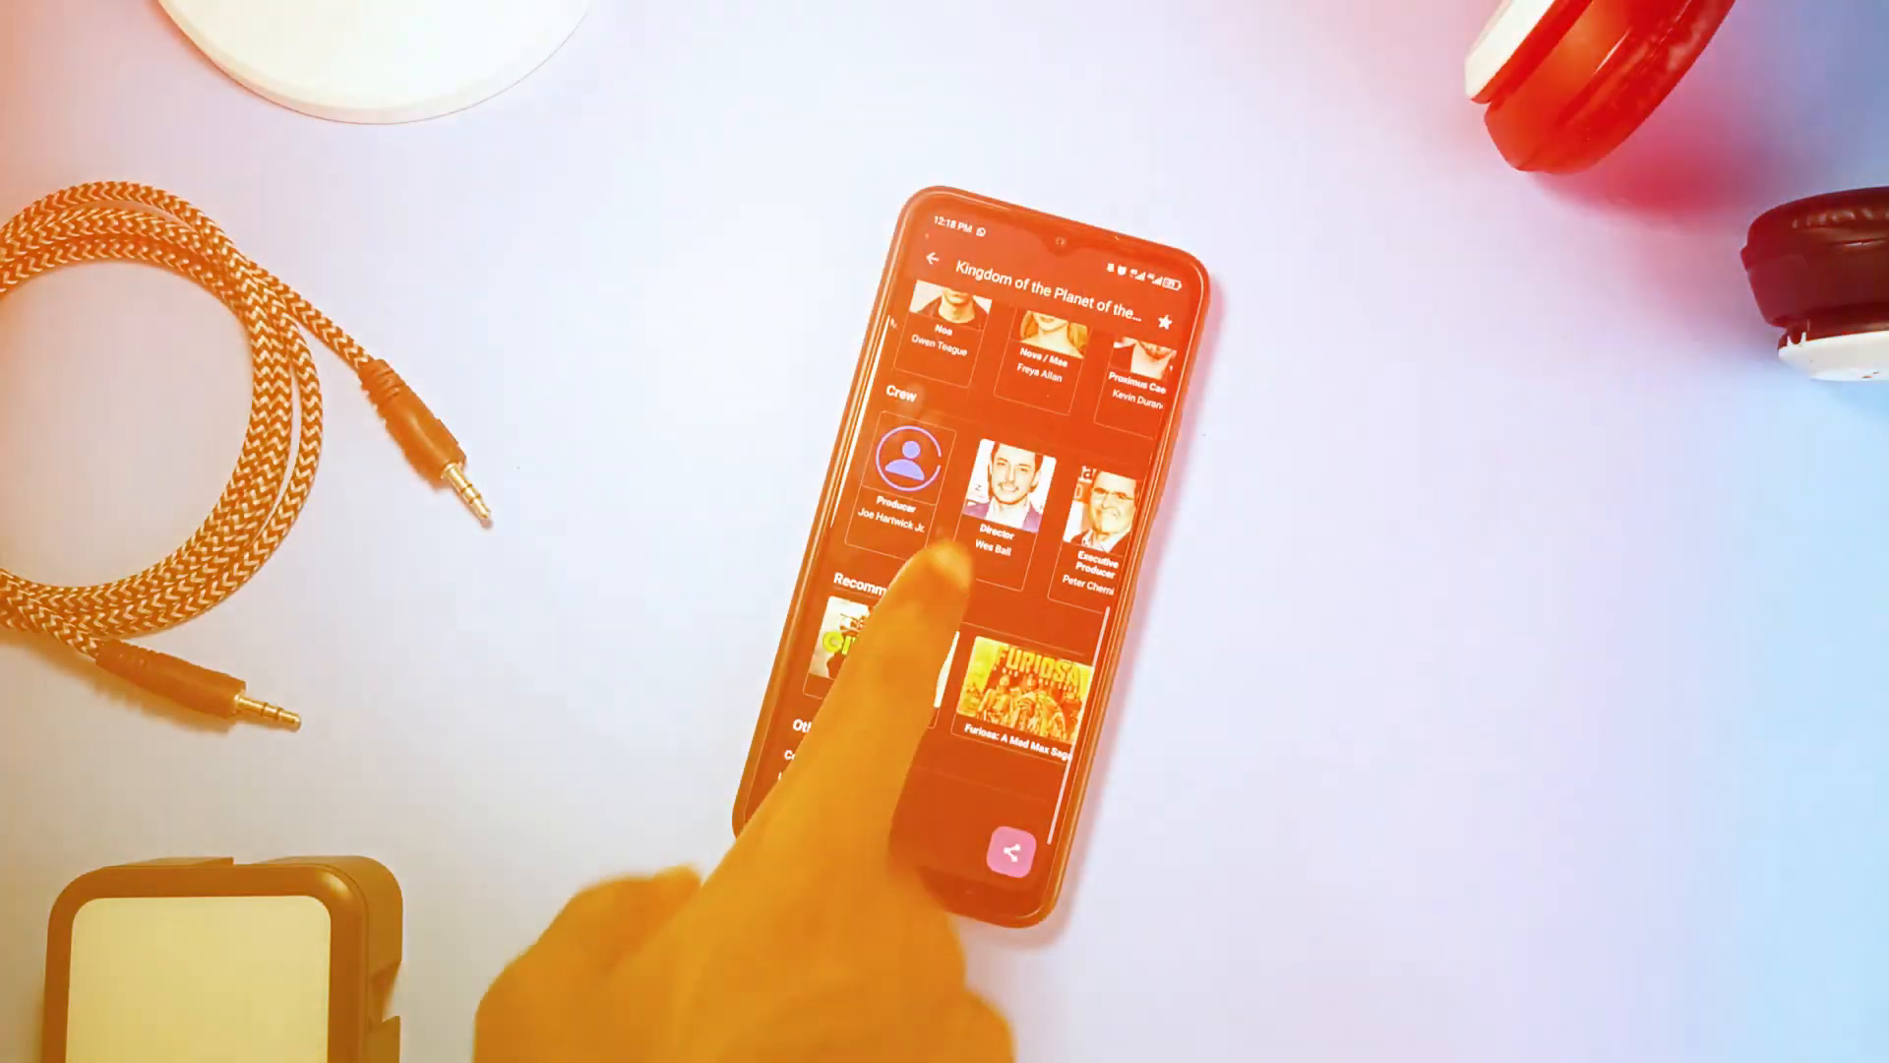
{"action": "left_click", "coordinate": [1013, 494]}
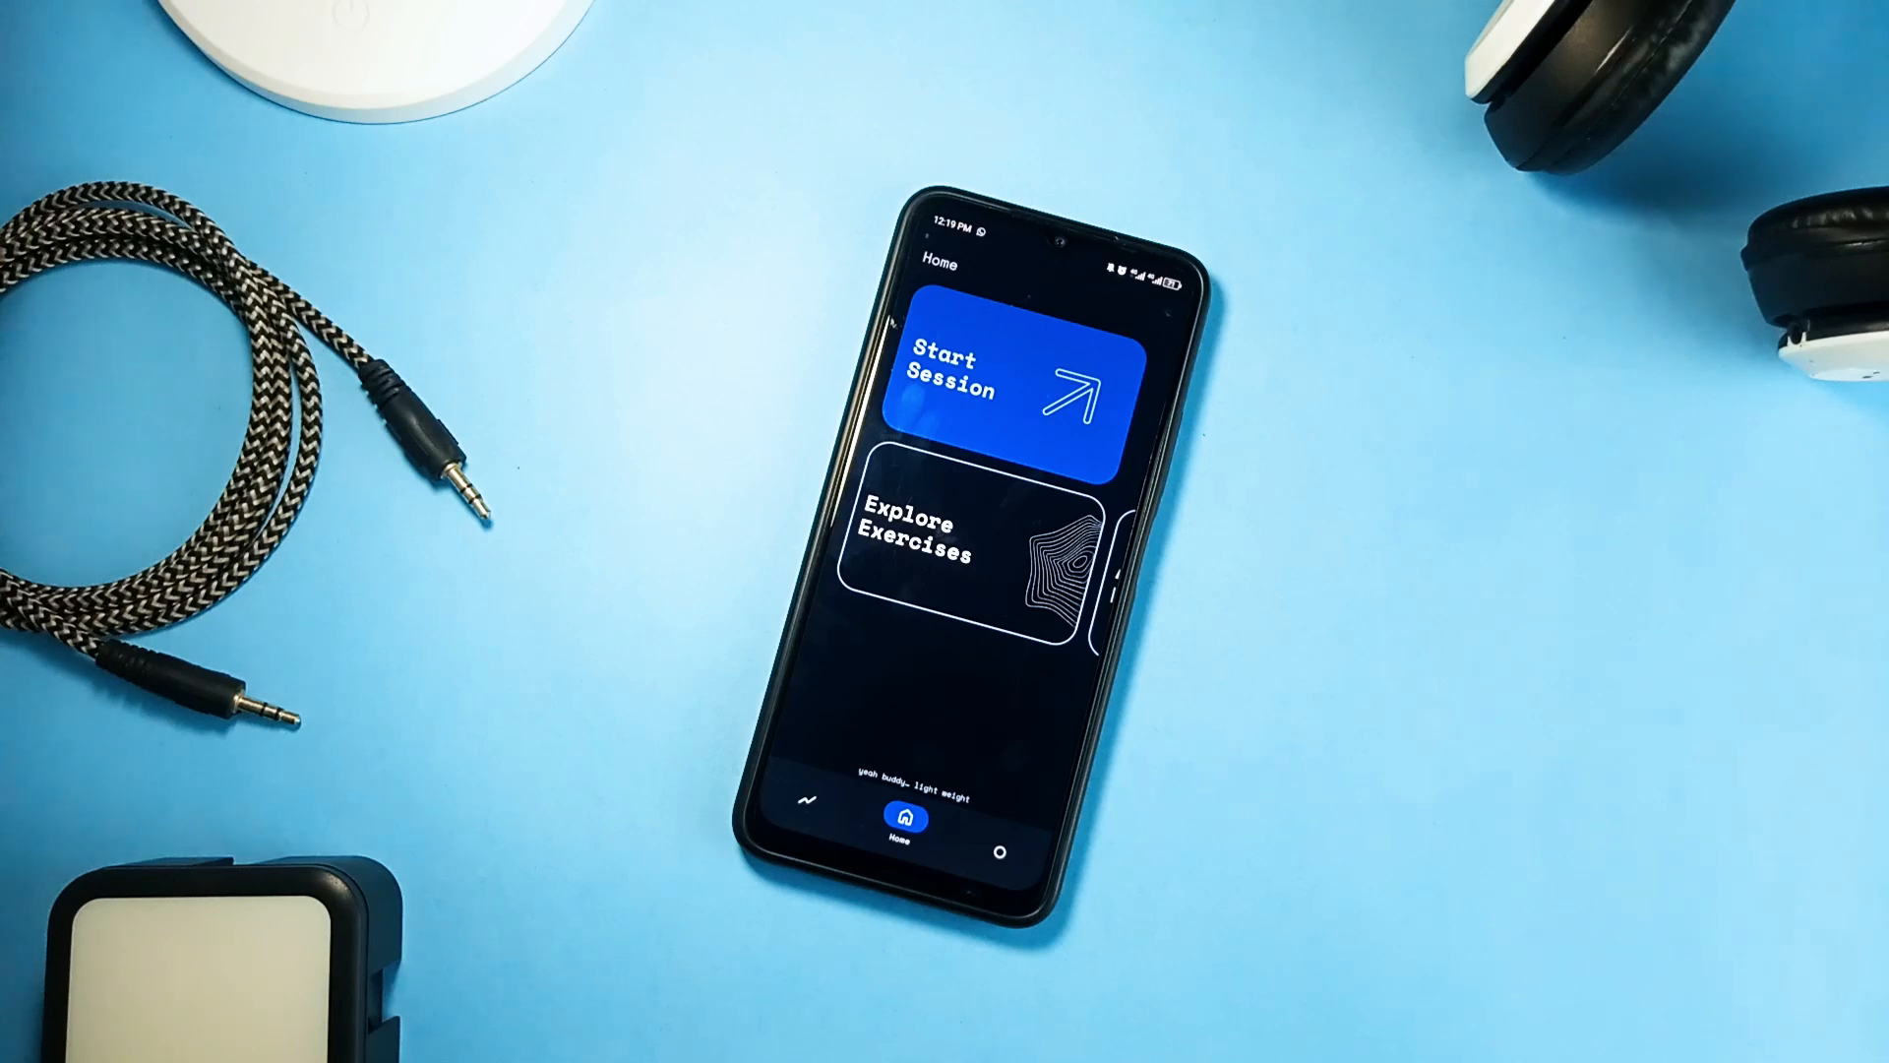
Filter Keenko's exercise catalogue by Biceps and Triceps, then view the dark-theme palette settings
{"action": "left_click", "coordinate": [1002, 833]}
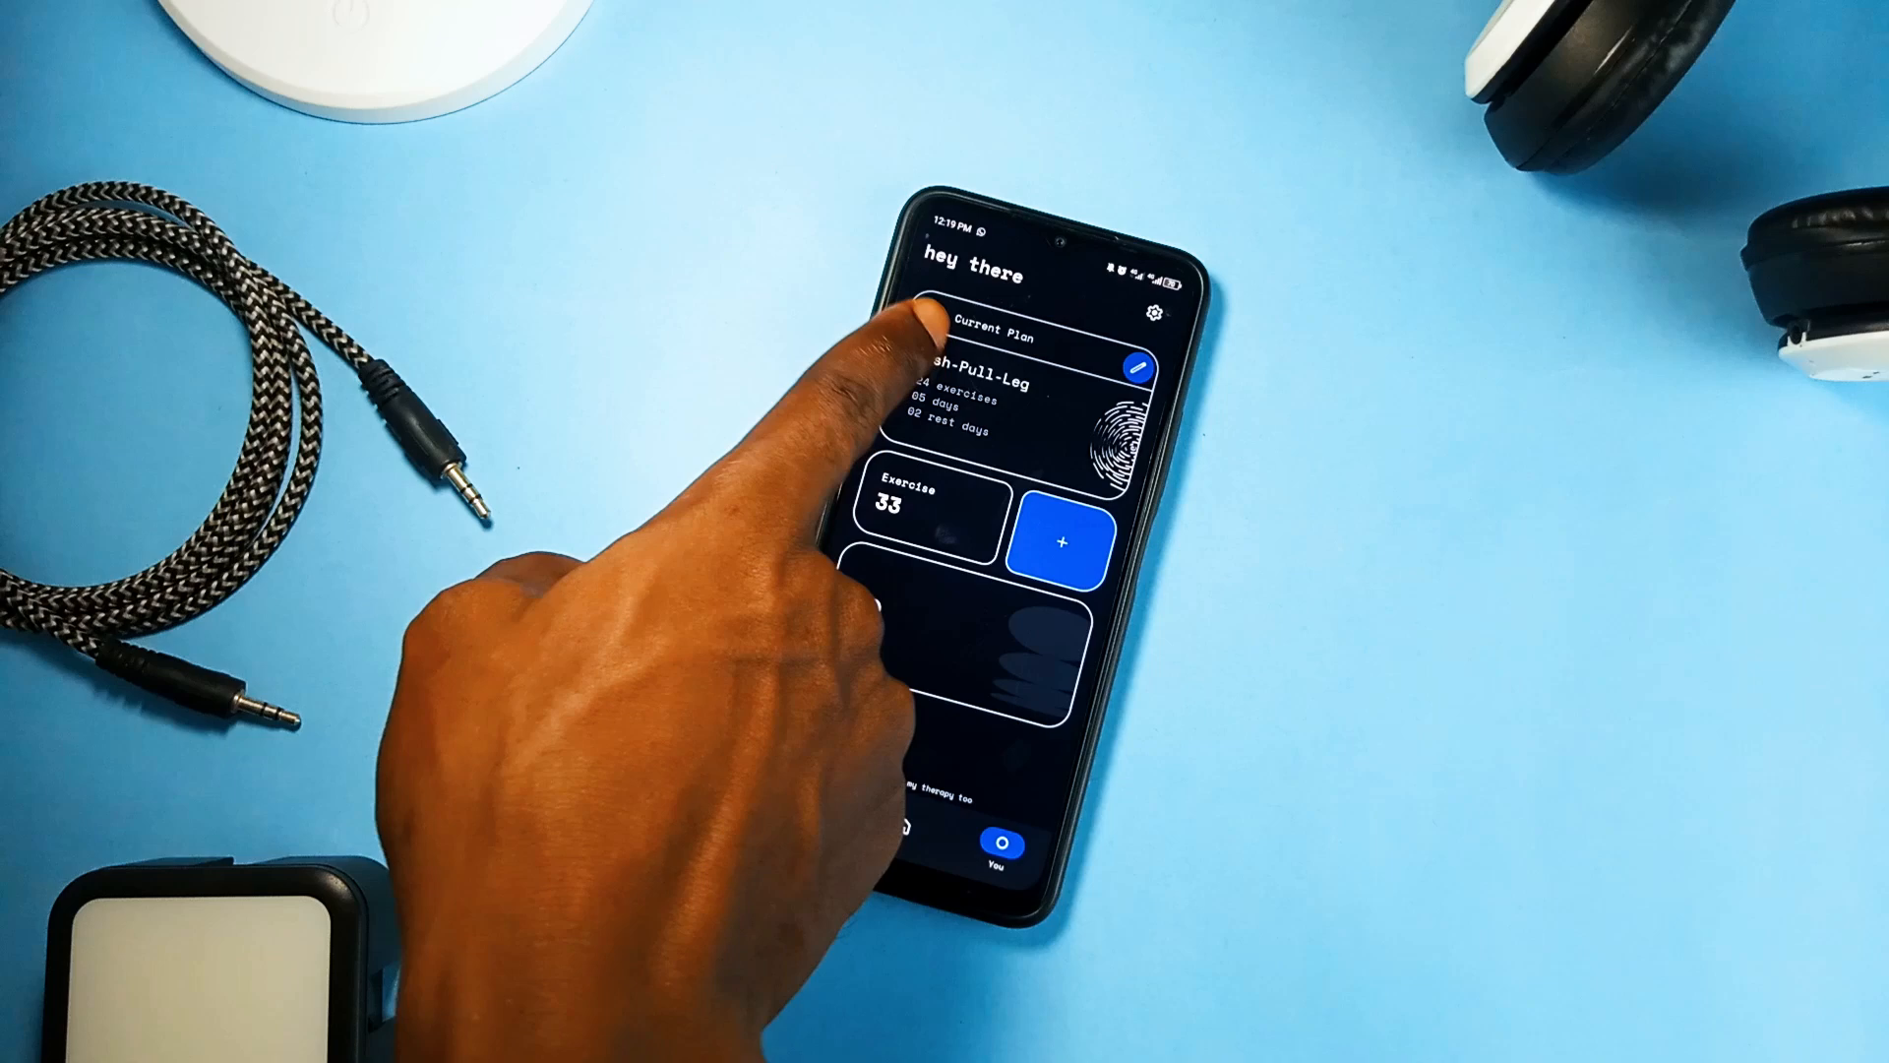
{"action": "left_click", "coordinate": [1057, 541]}
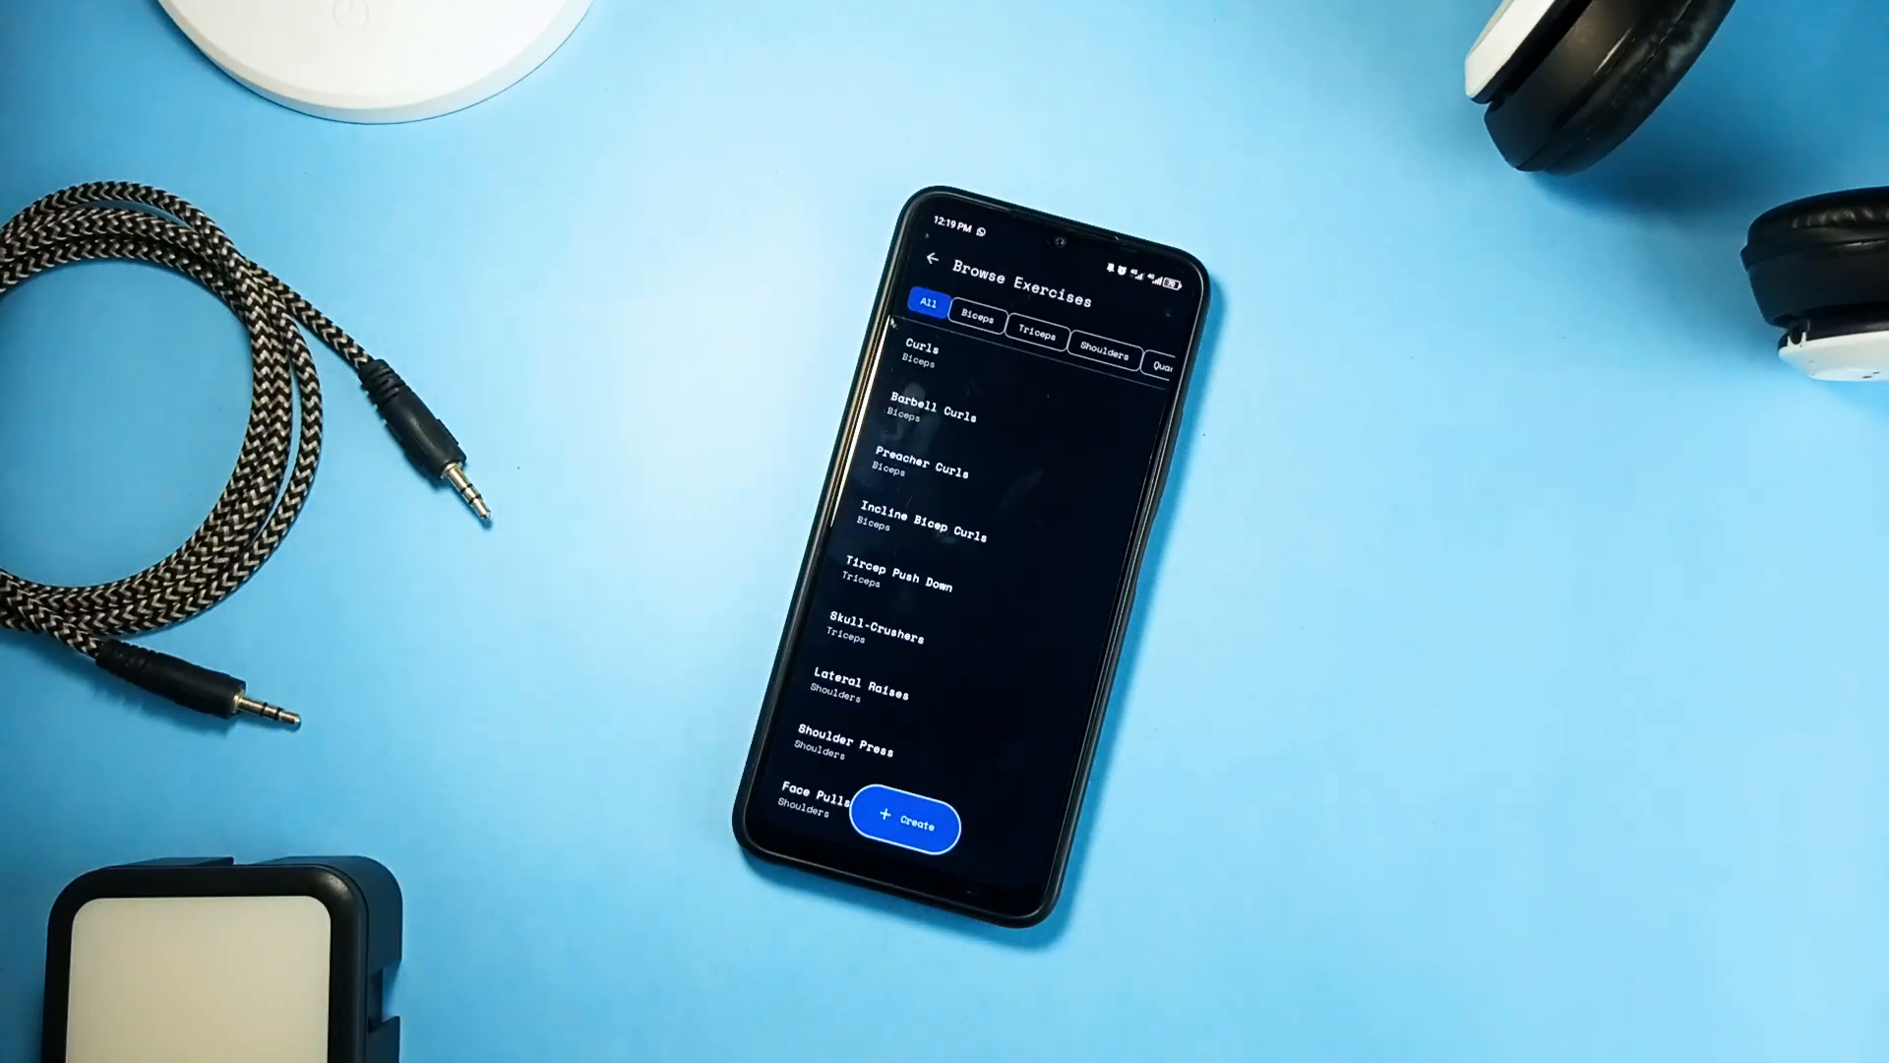
{"action": "left_click", "coordinate": [977, 321]}
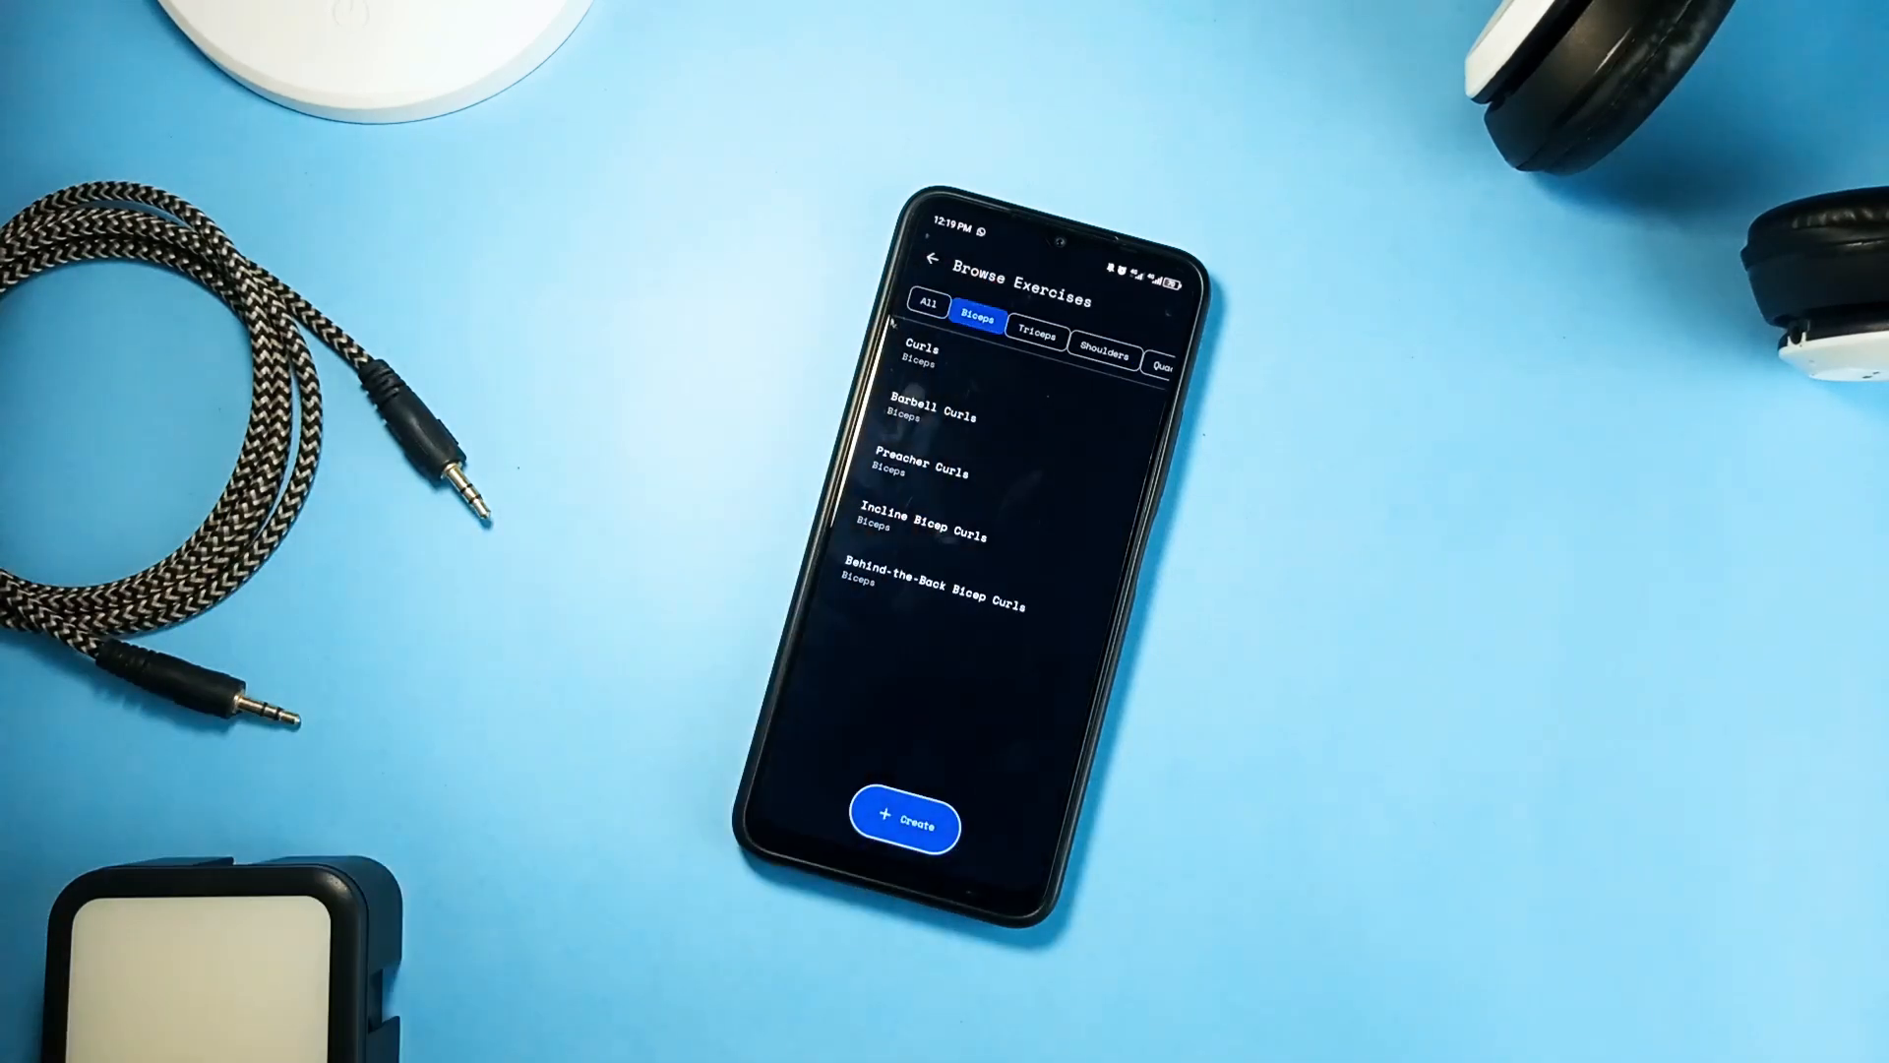
{"action": "left_click", "coordinate": [1036, 322]}
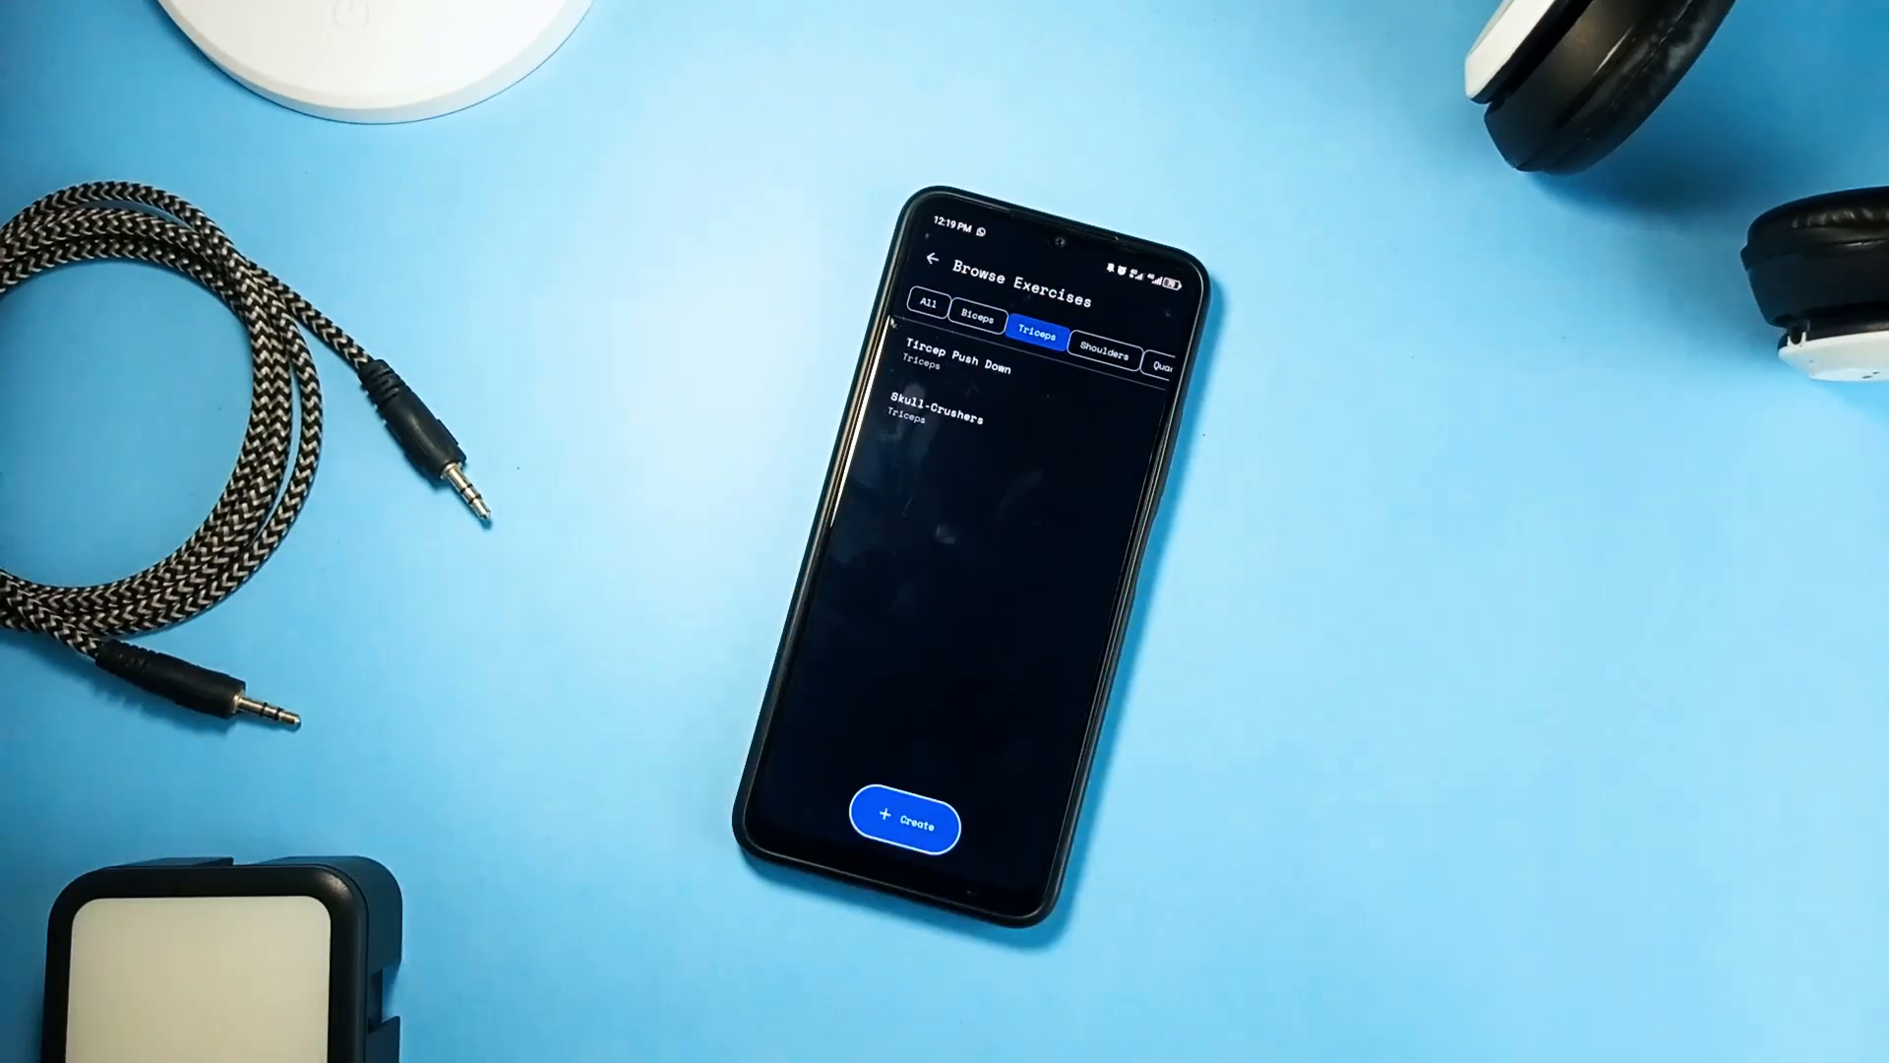
{"action": "left_click", "coordinate": [1102, 359]}
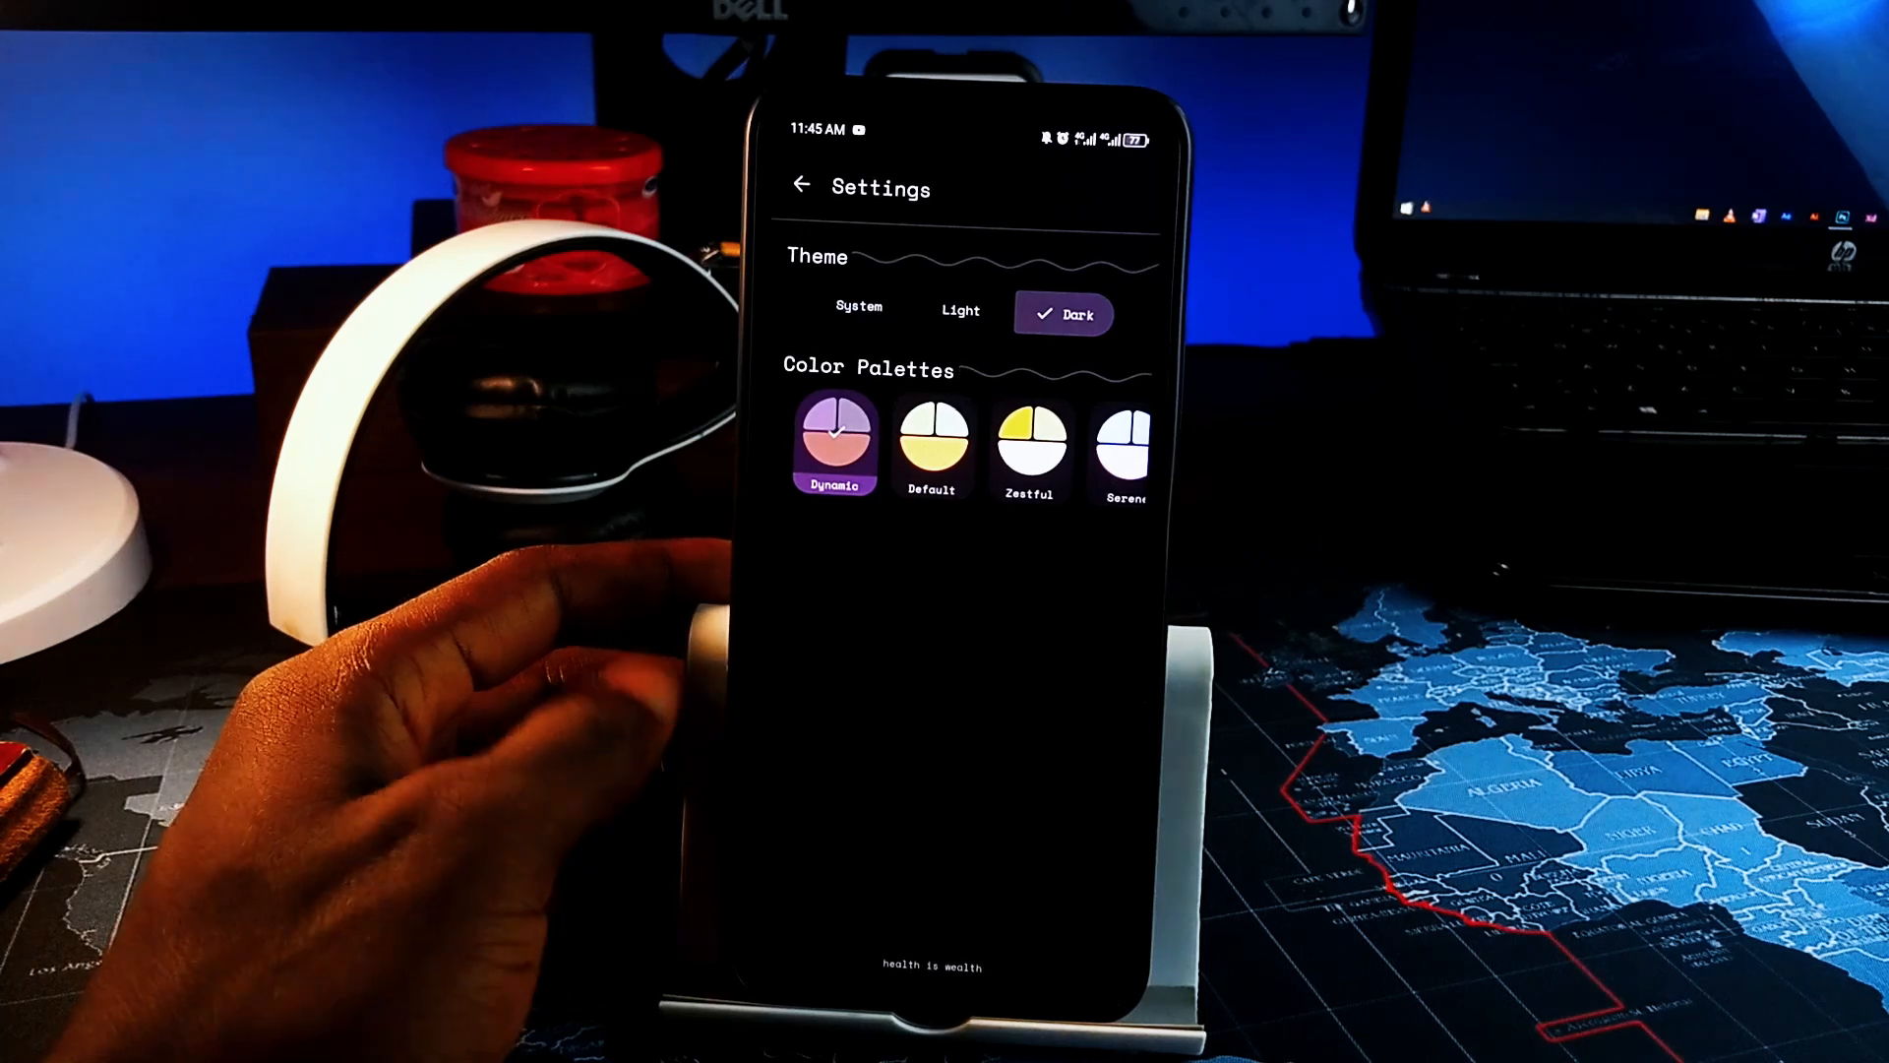
{"action": "left_click", "coordinate": [930, 445]}
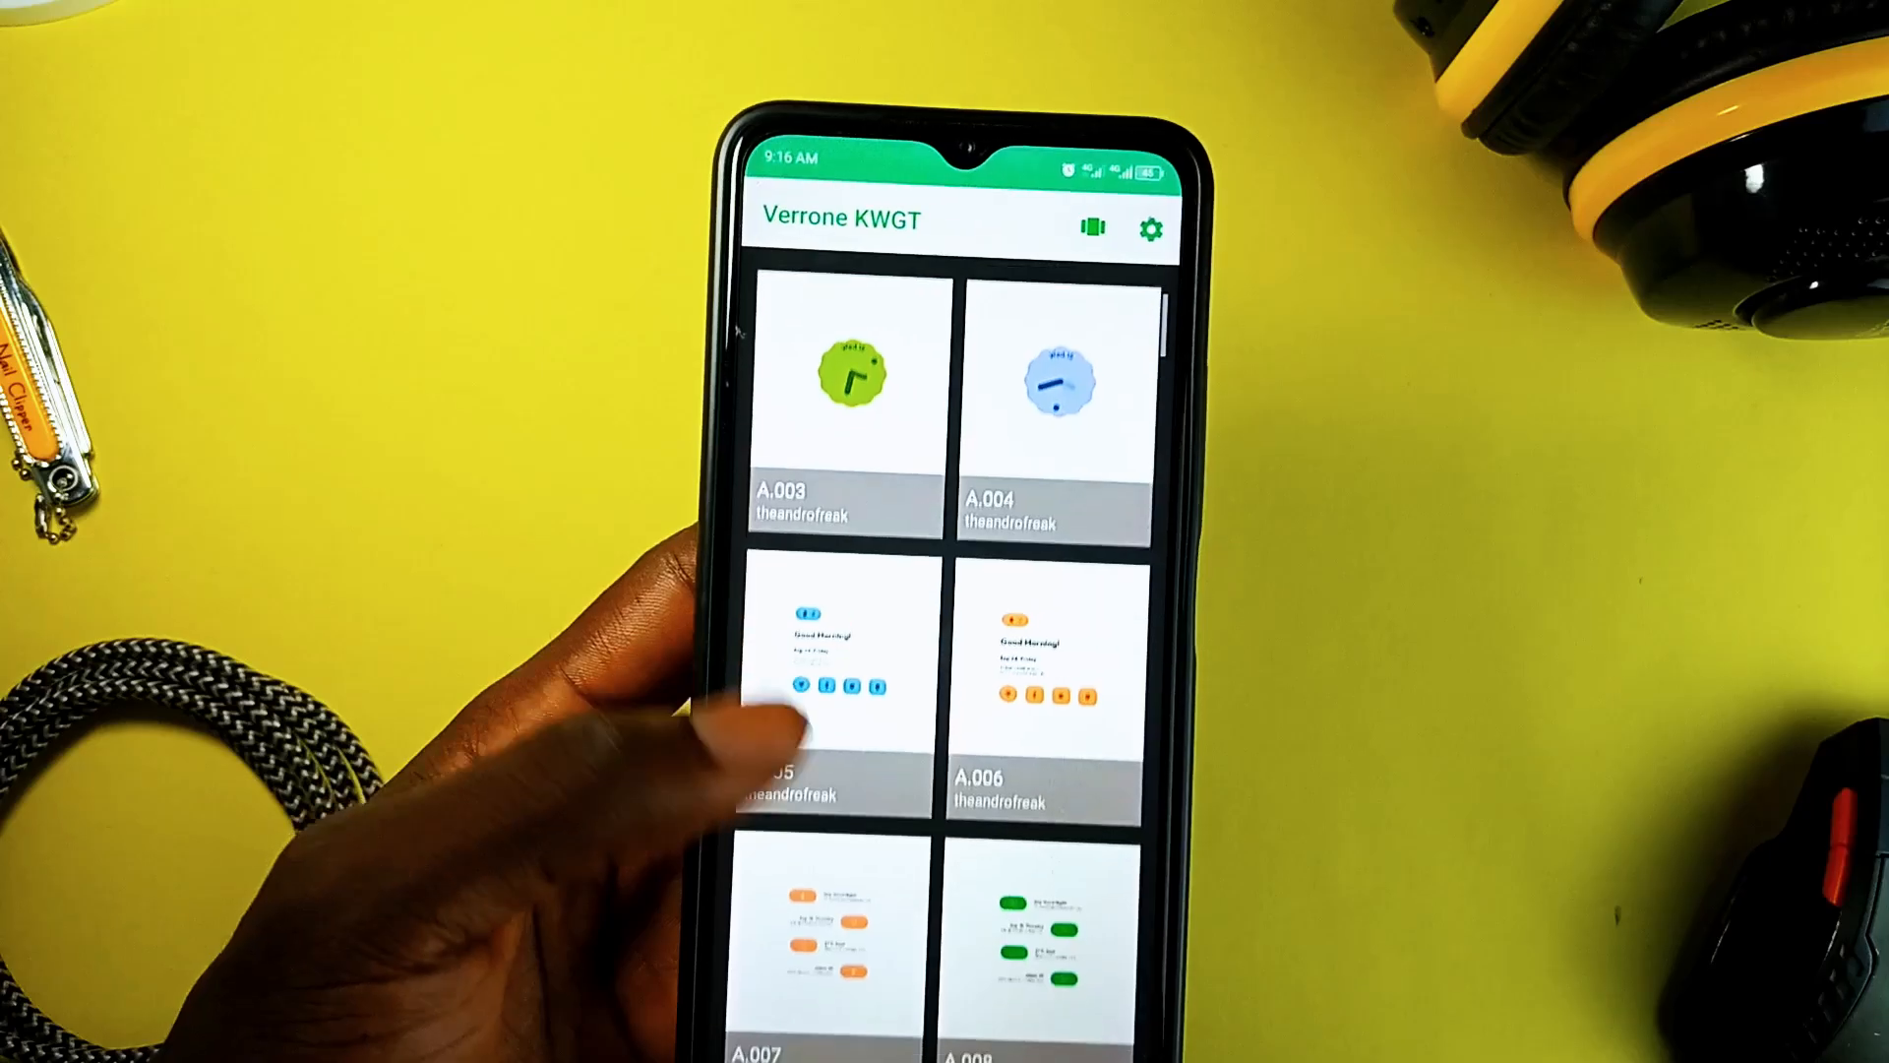
{"action": "scroll", "scroll_direction": "up", "scroll_amount": 3}
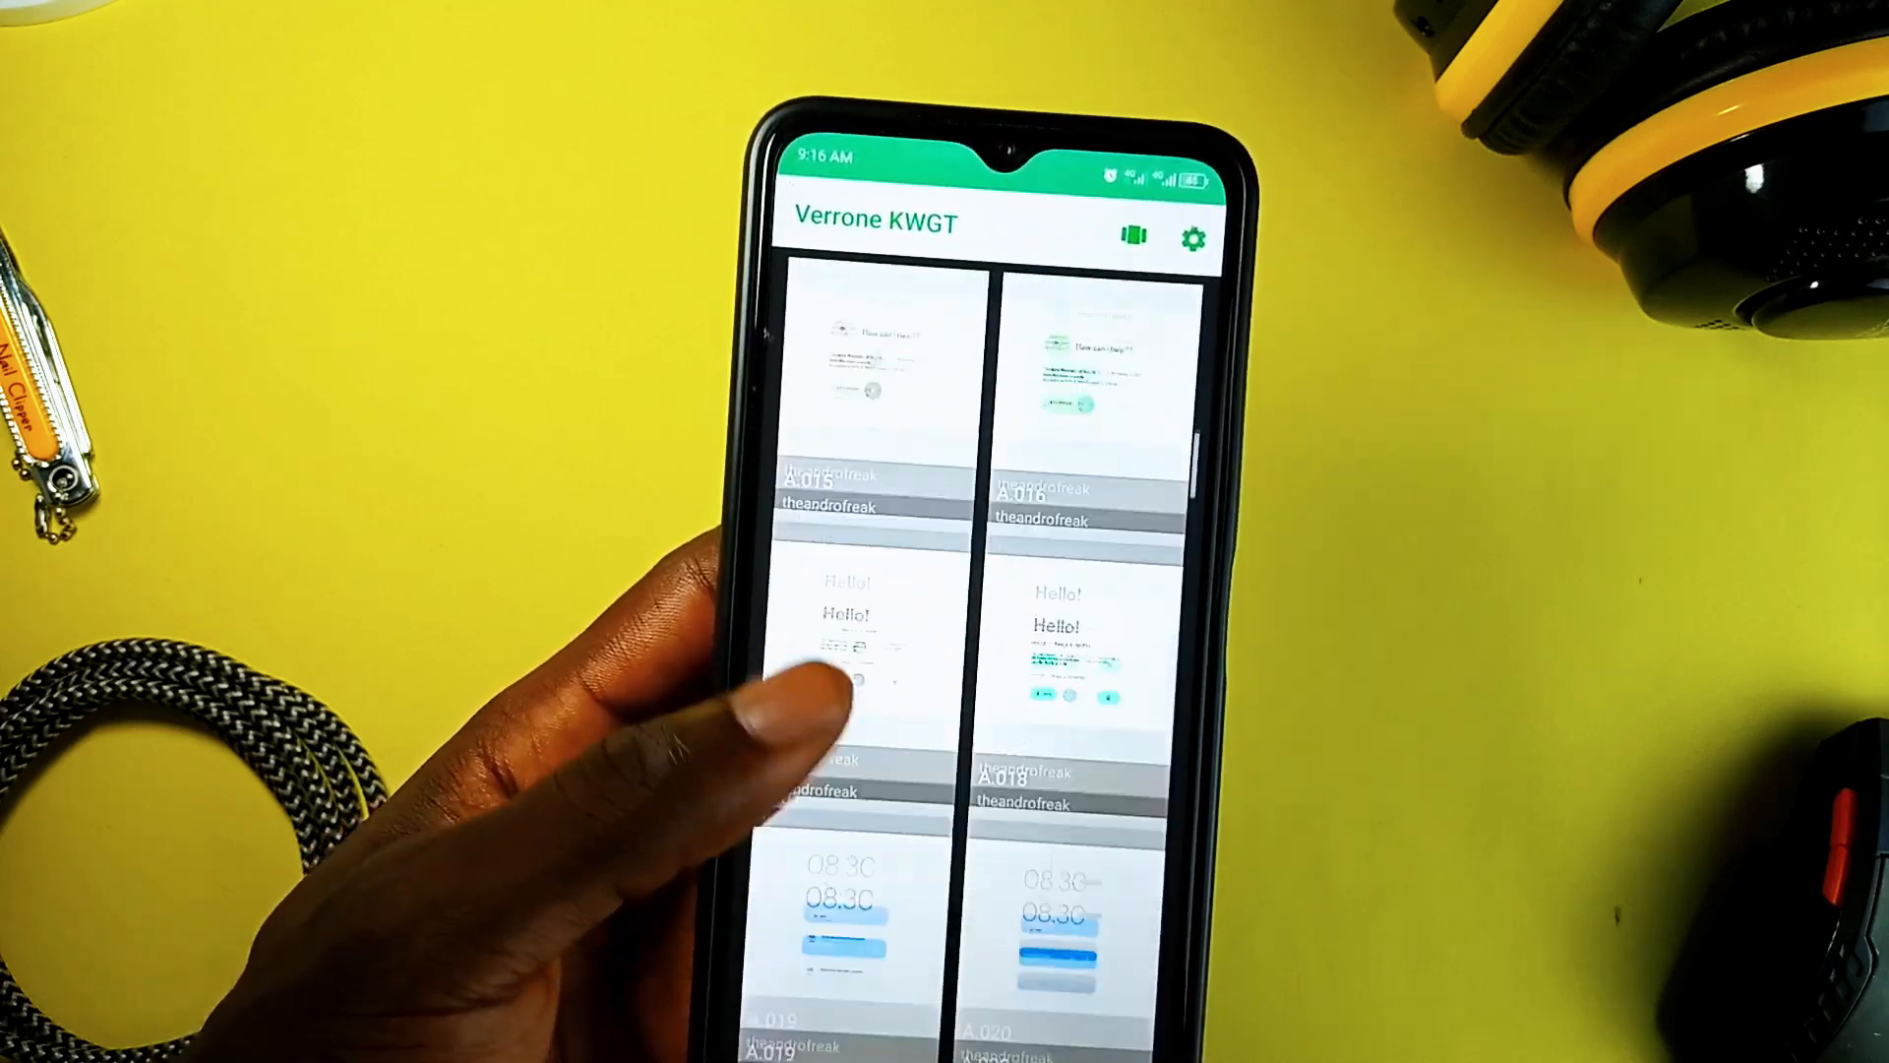
{"action": "scroll", "scroll_direction": "up", "scroll_amount": 3}
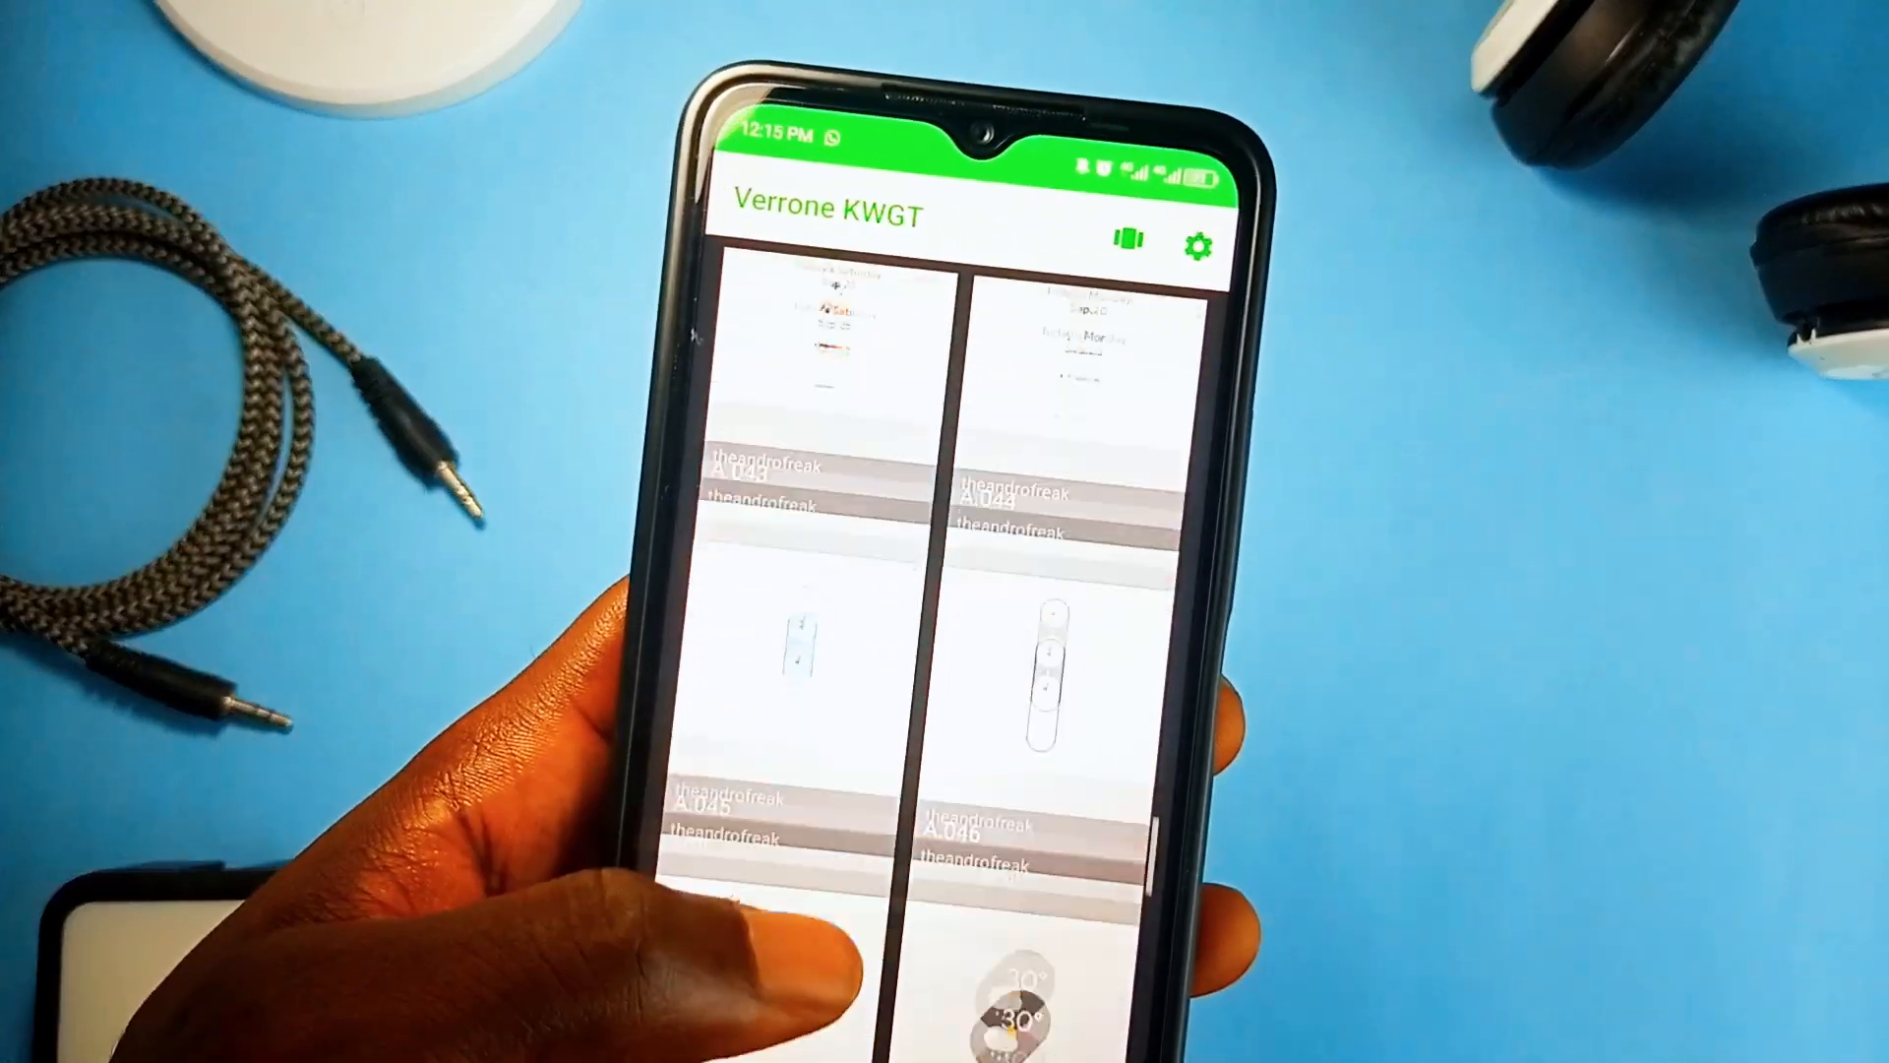
{"action": "scroll", "scroll_direction": "down", "scroll_amount": 3}
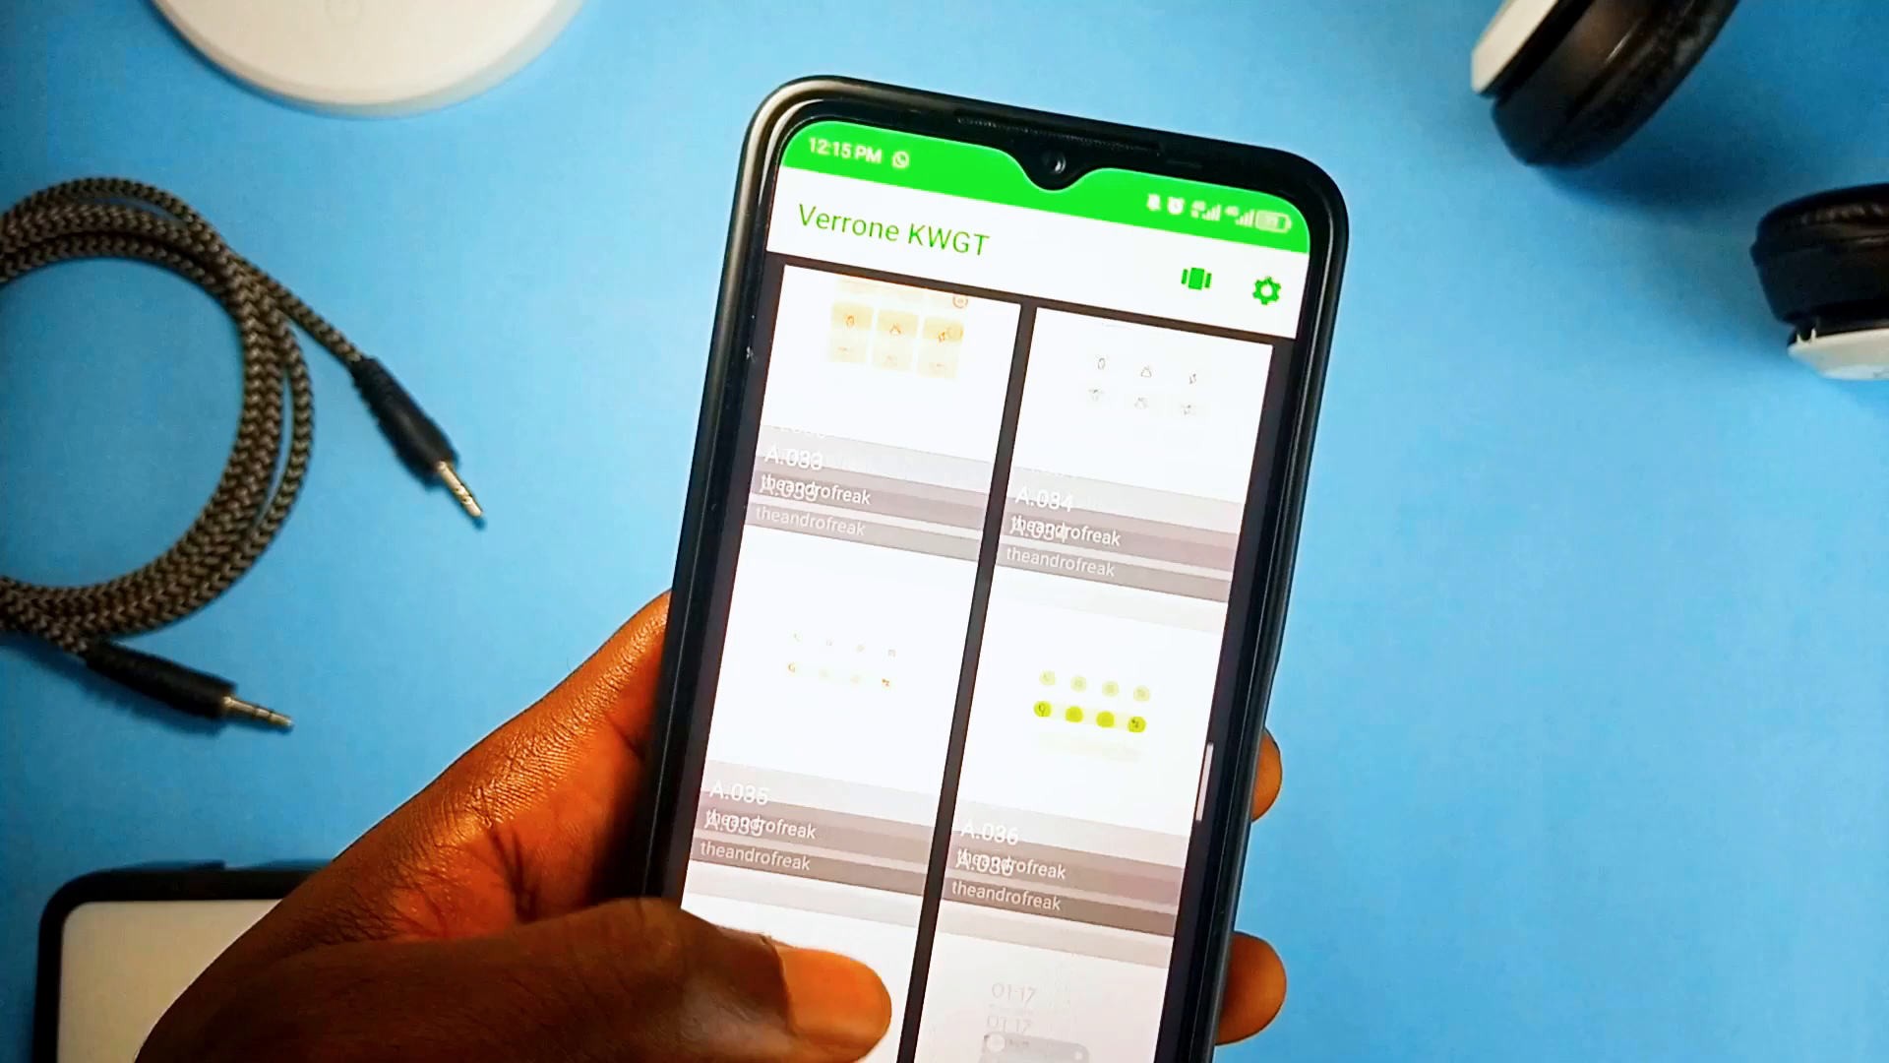
{"action": "scroll", "scroll_direction": "up", "scroll_amount": 3}
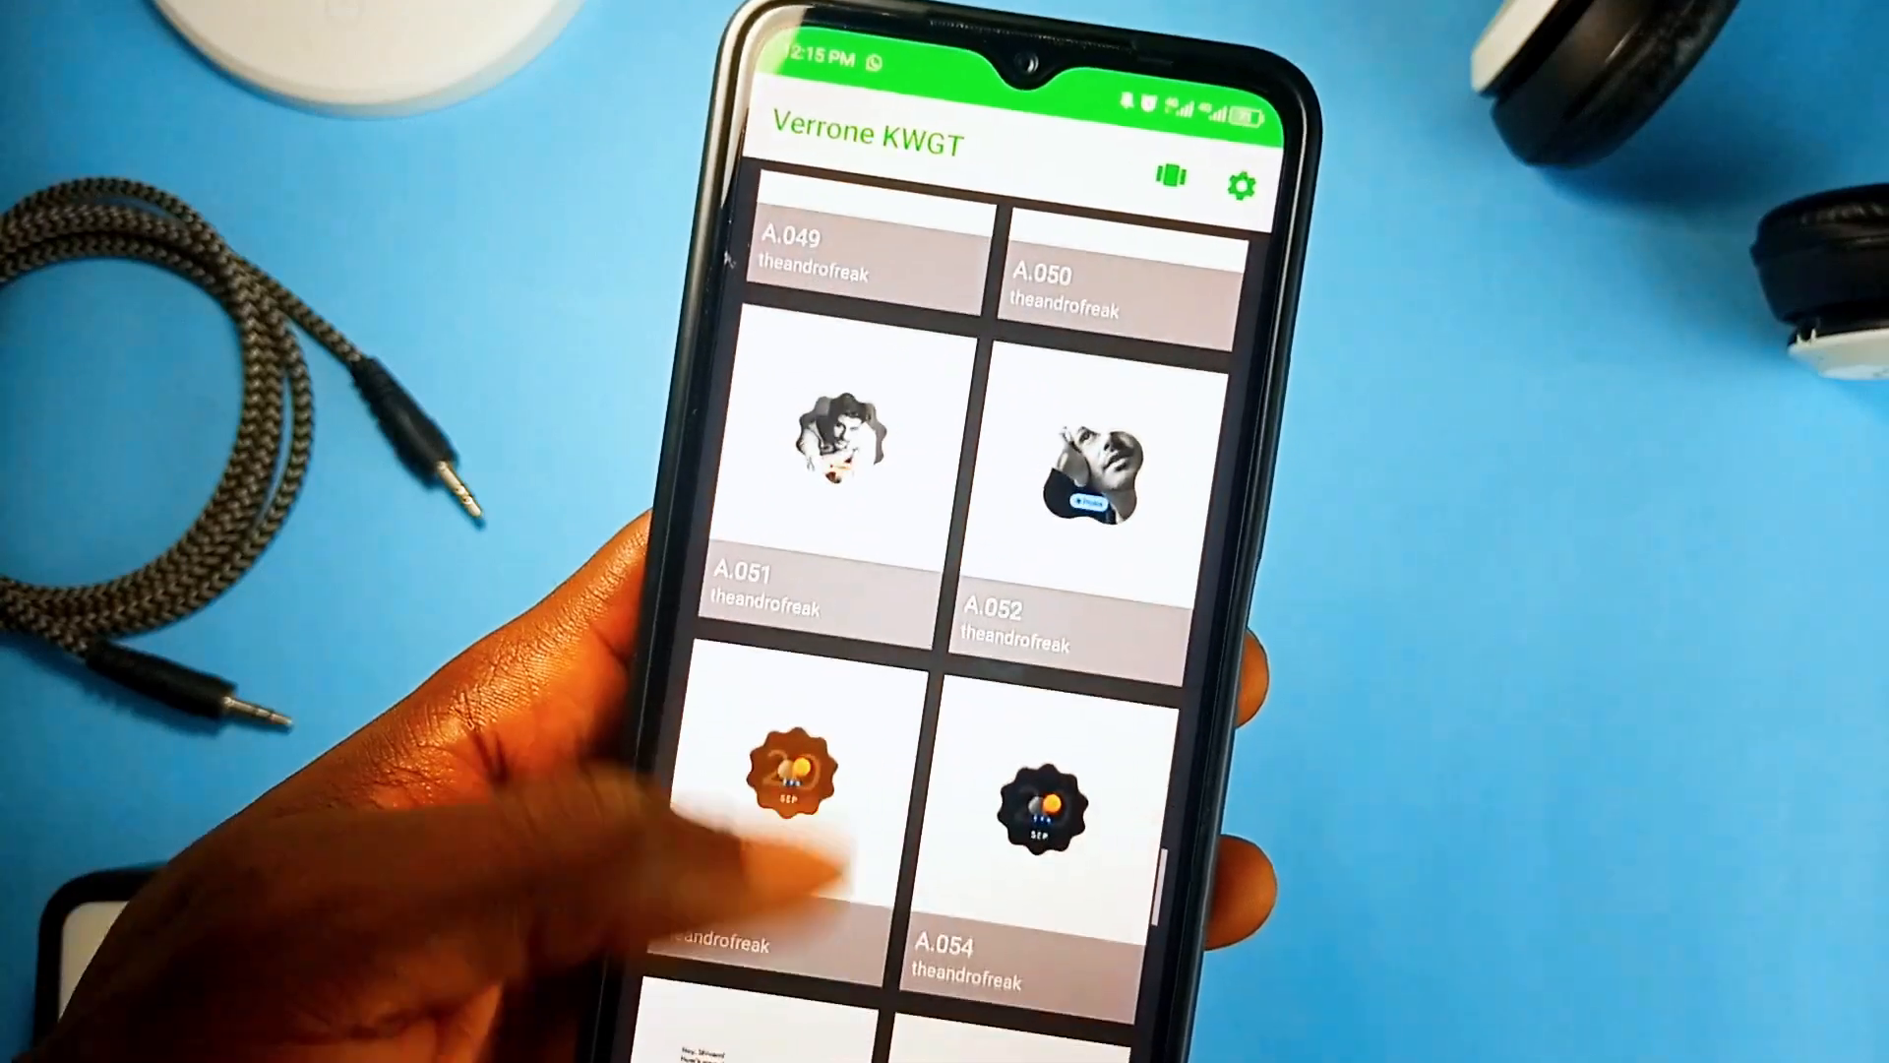
{"action": "scroll", "scroll_direction": "up", "scroll_amount": 3}
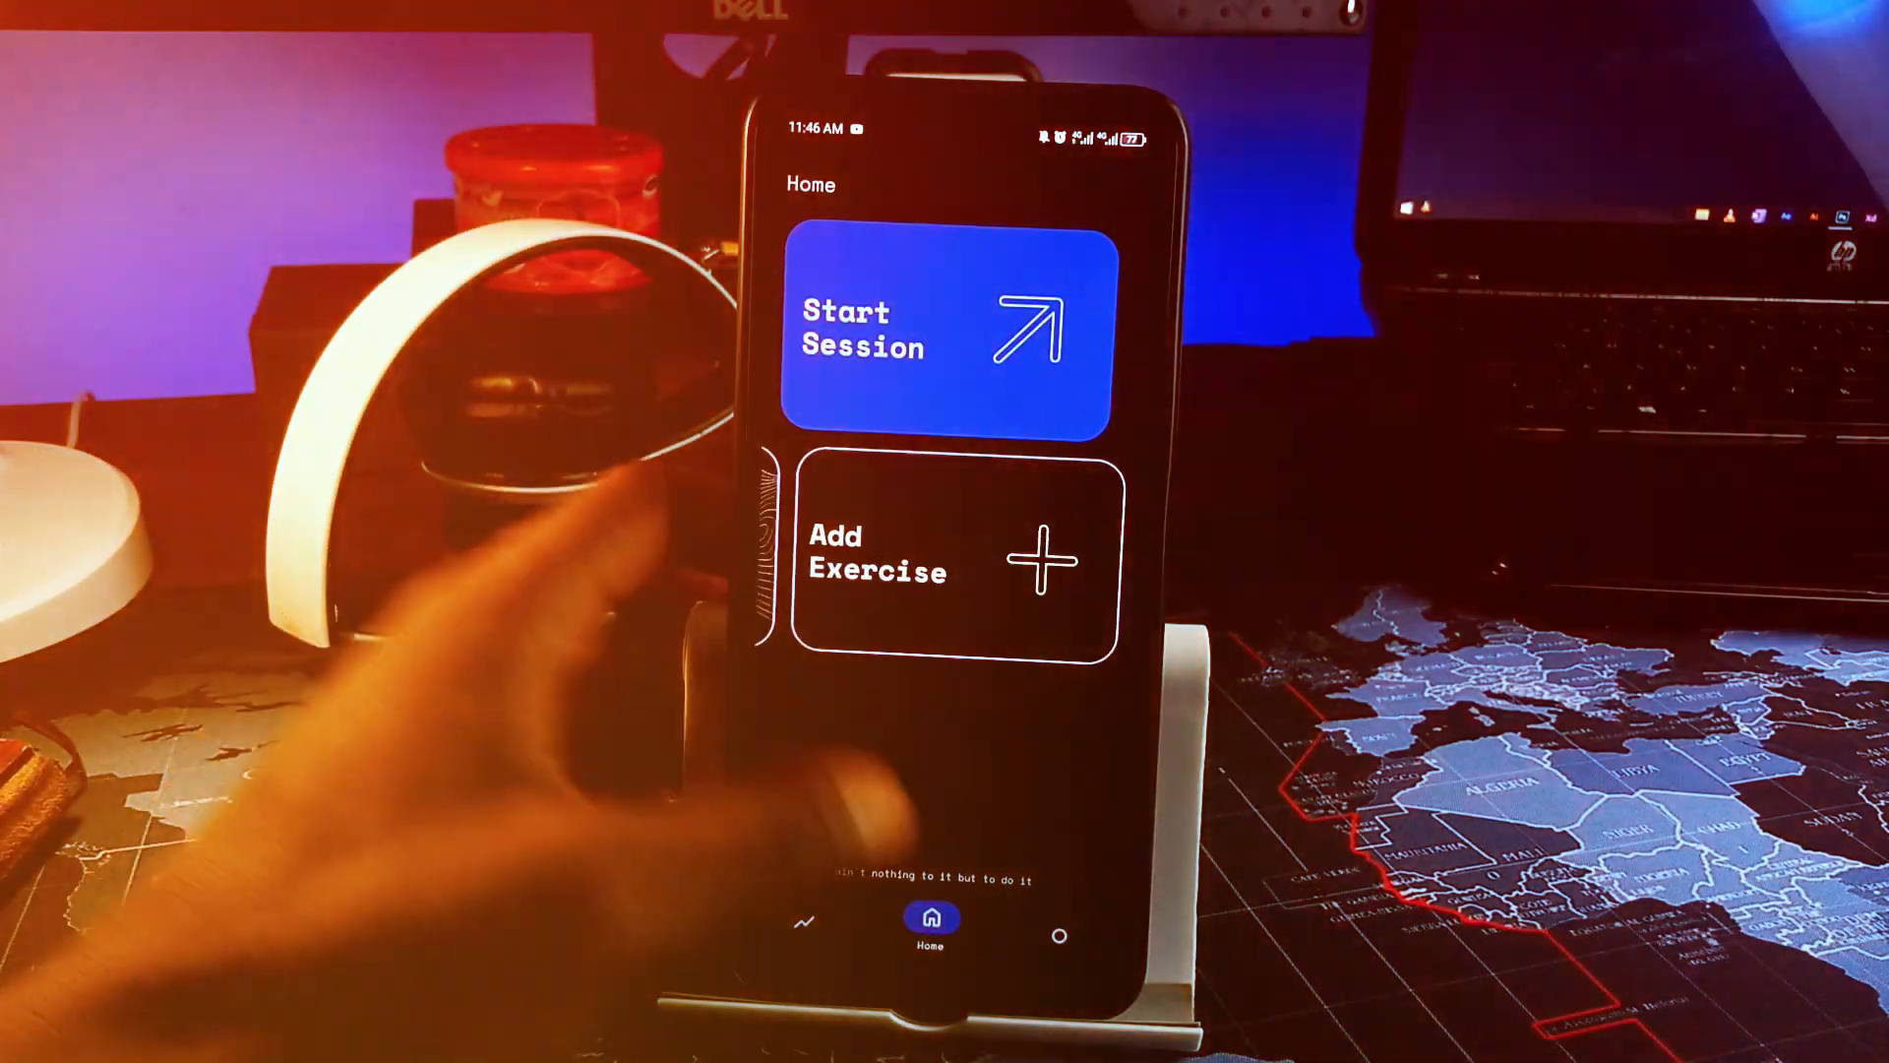
Show Keenko's You page with the Push-Pull-Leg plan, 33 exercises and 0 lifts
{"action": "left_click", "coordinate": [1057, 925]}
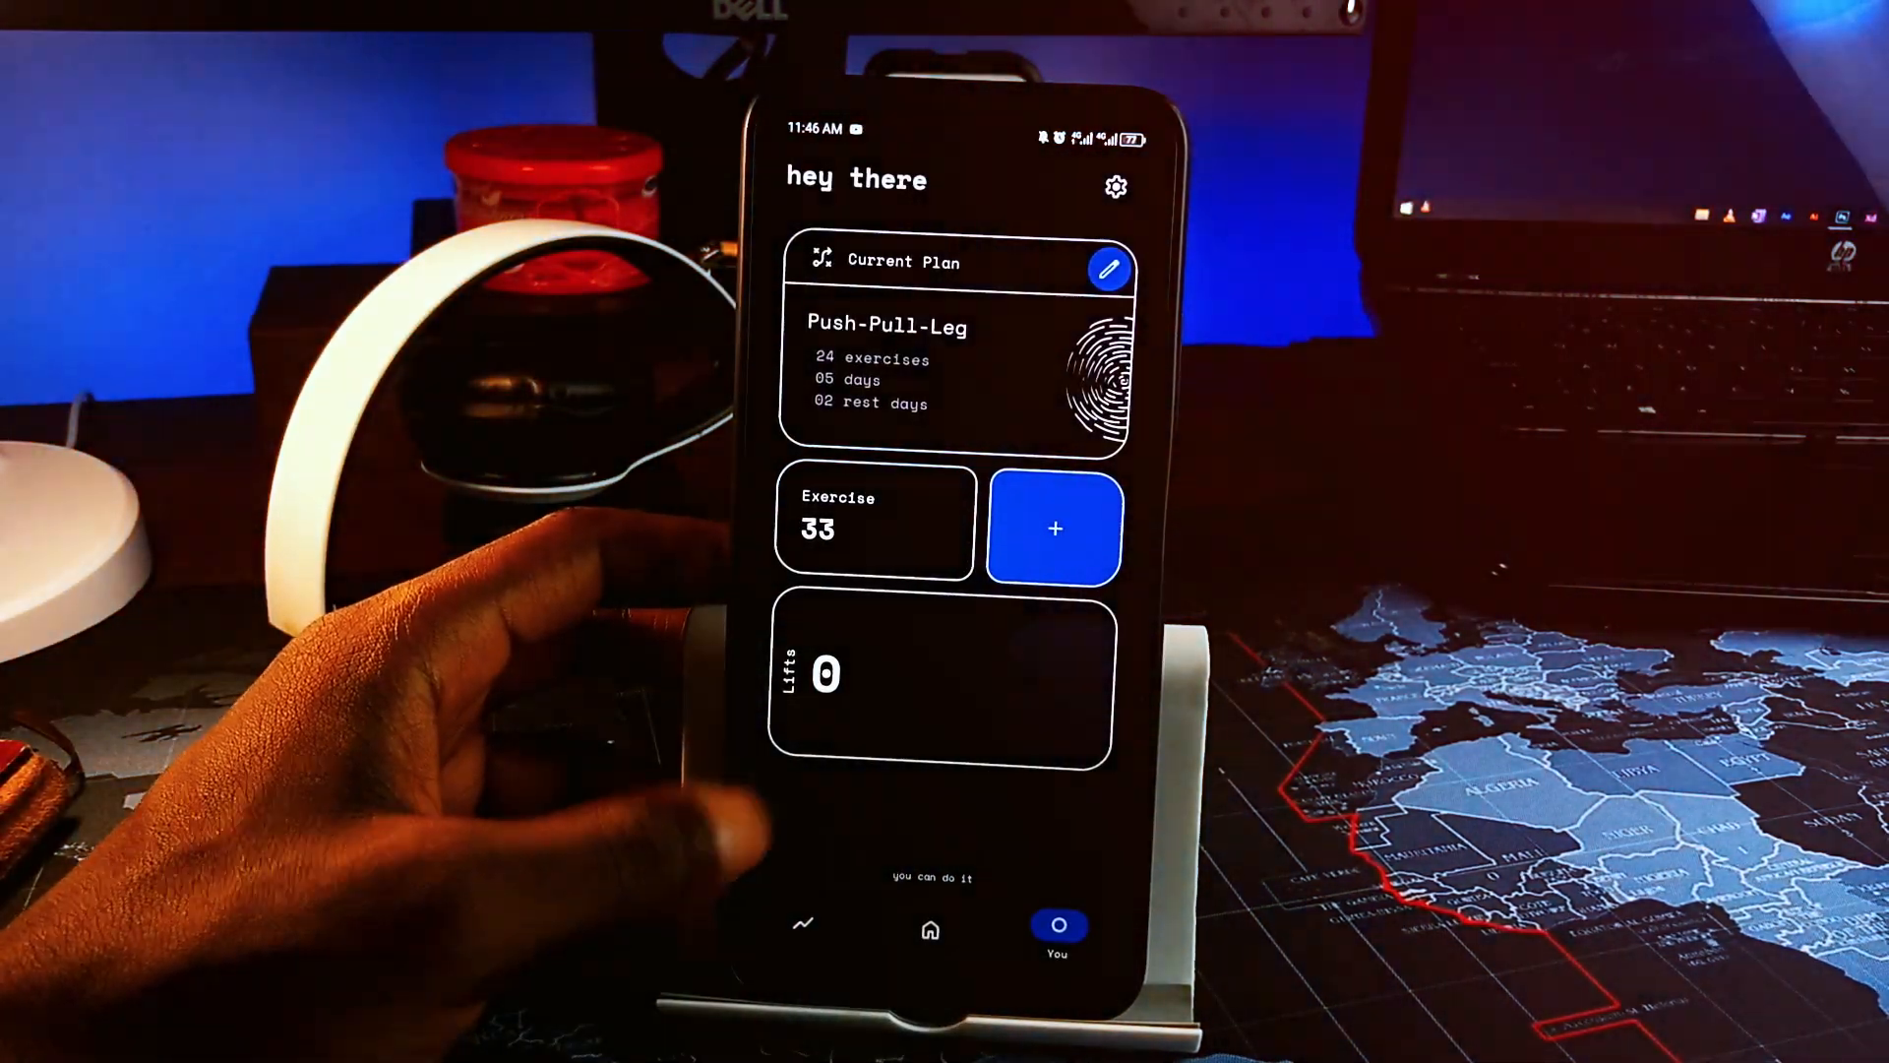